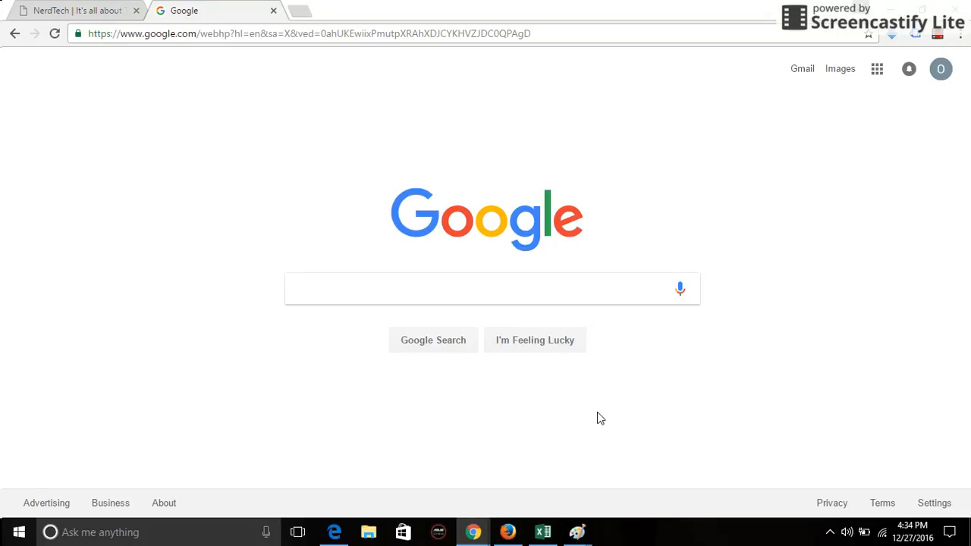
pyautogui.moveTo(180, 316)
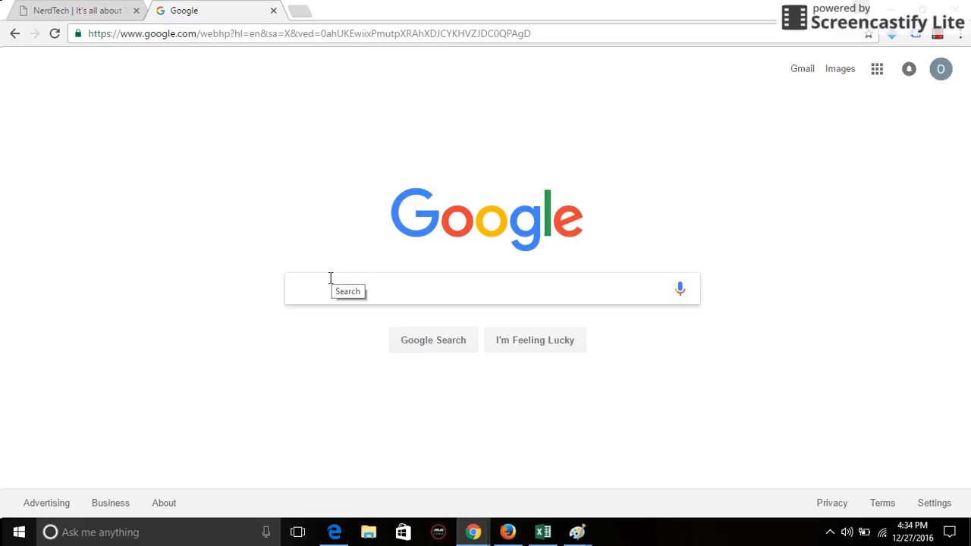
# Search Google for 'google webmaster', visit the Google Webmasters result, then go back.
pyautogui.write('google webmaster')
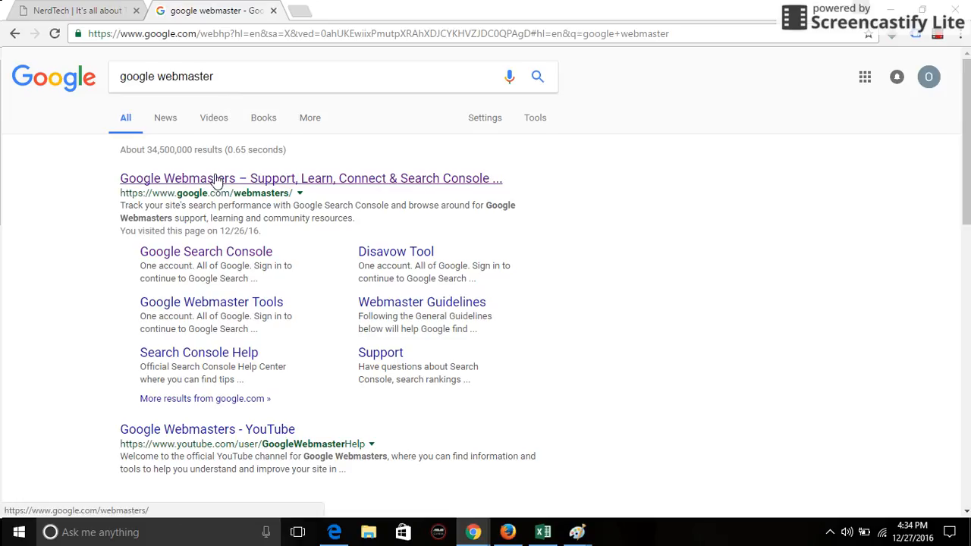
pyautogui.click(310, 178)
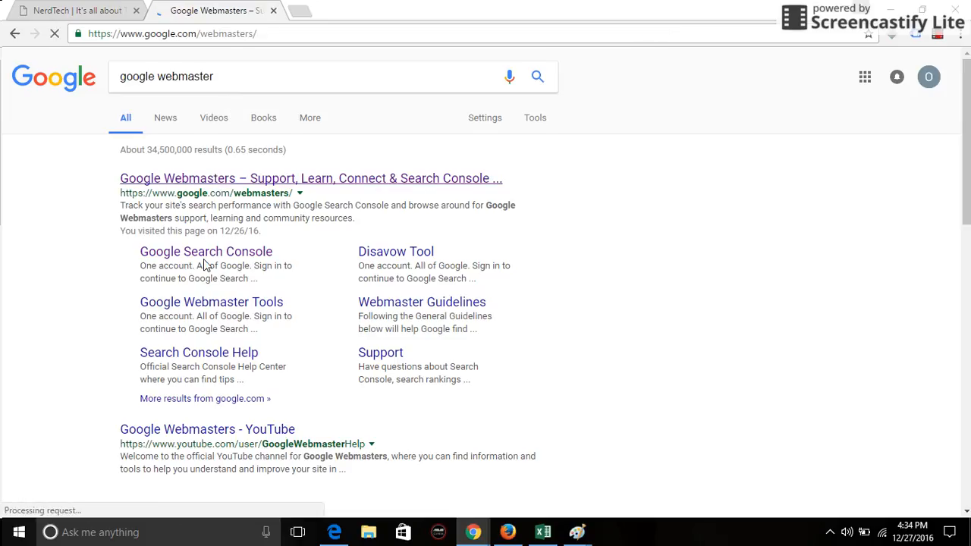
pyautogui.click(311, 178)
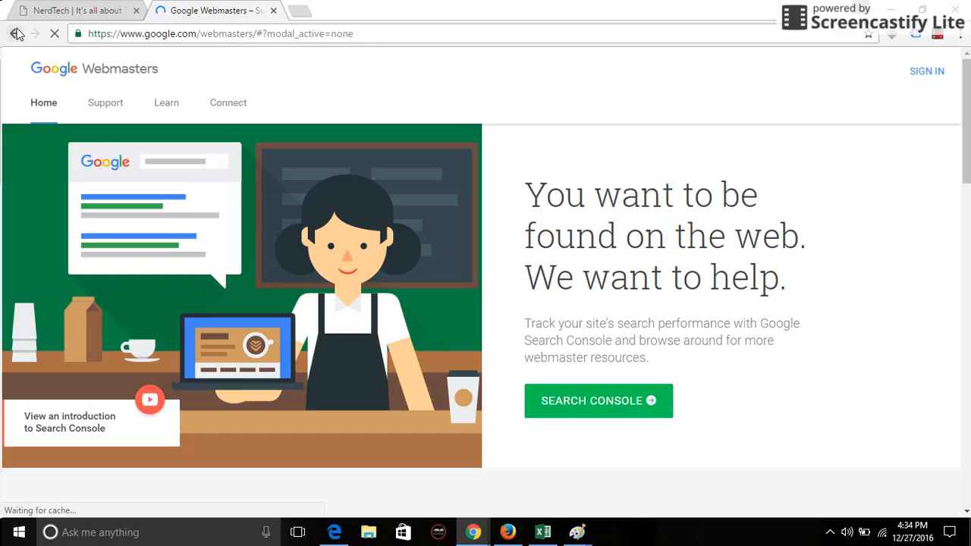
pyautogui.click(15, 33)
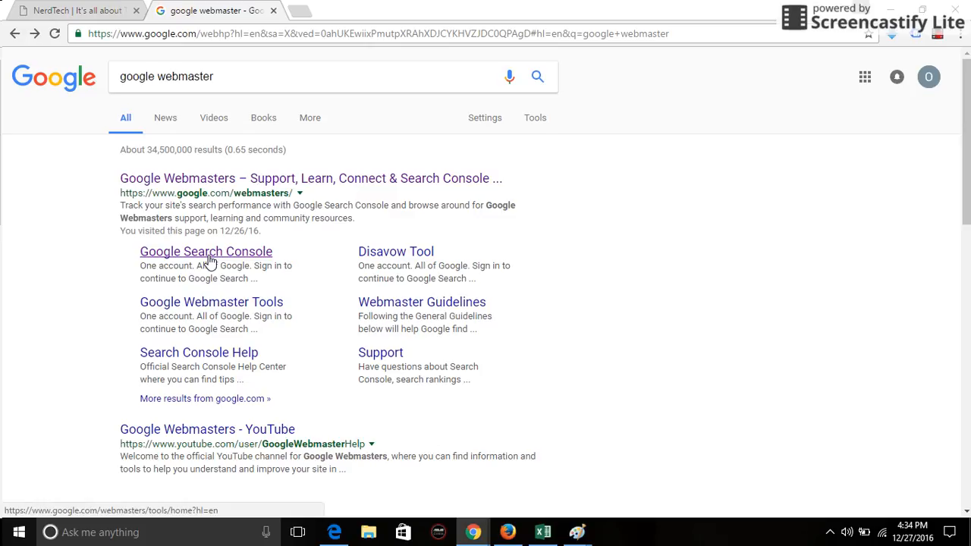
# Open the Google Search Console sitelink from the search results.
pyautogui.click(206, 251)
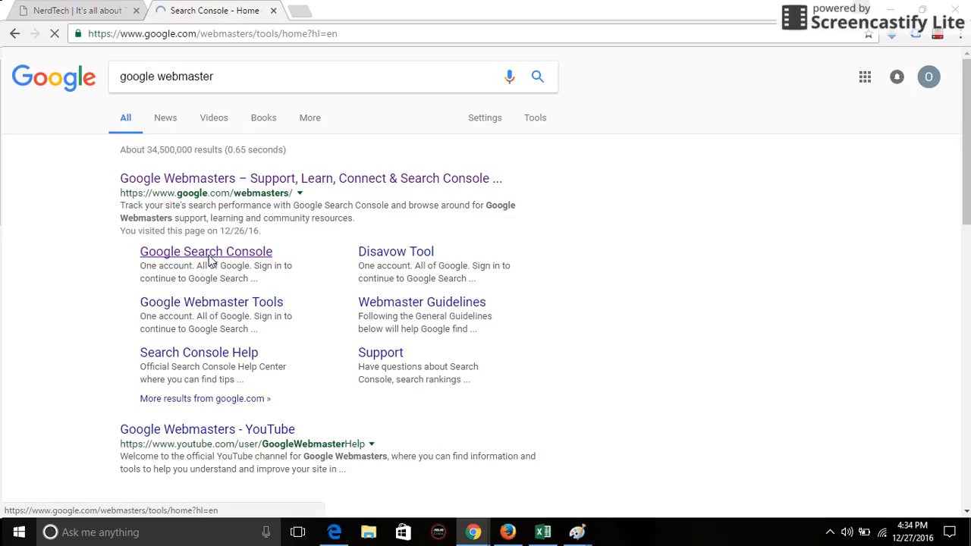
pyautogui.click(205, 251)
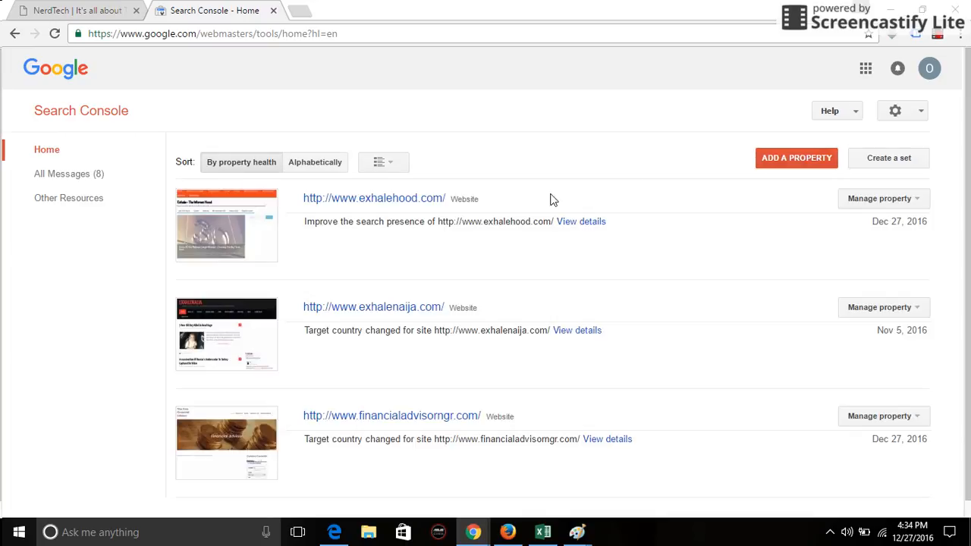
pyautogui.moveTo(773, 182)
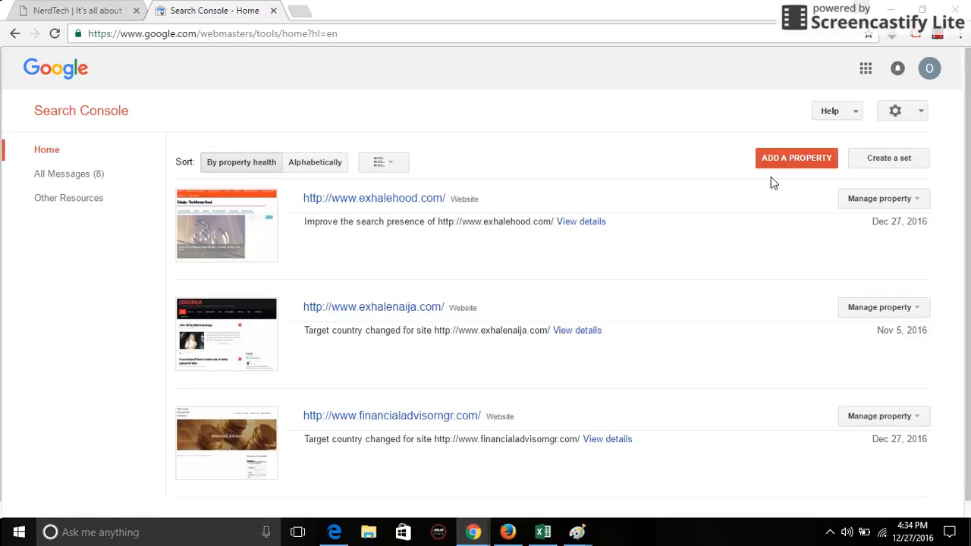
# Add nerdtech.exhalenaija.com as a property, after checking the address on the NerdTech tab.
pyautogui.click(796, 158)
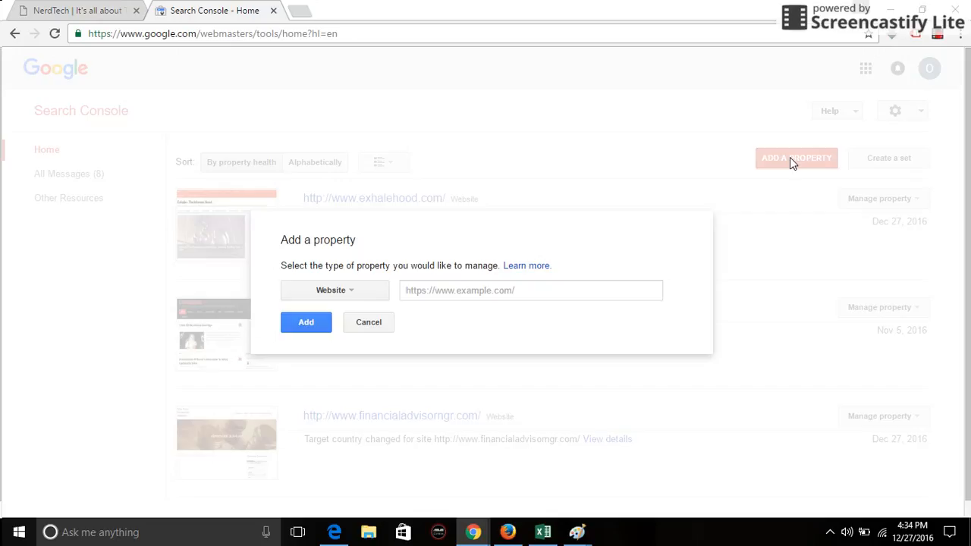
pyautogui.click(531, 291)
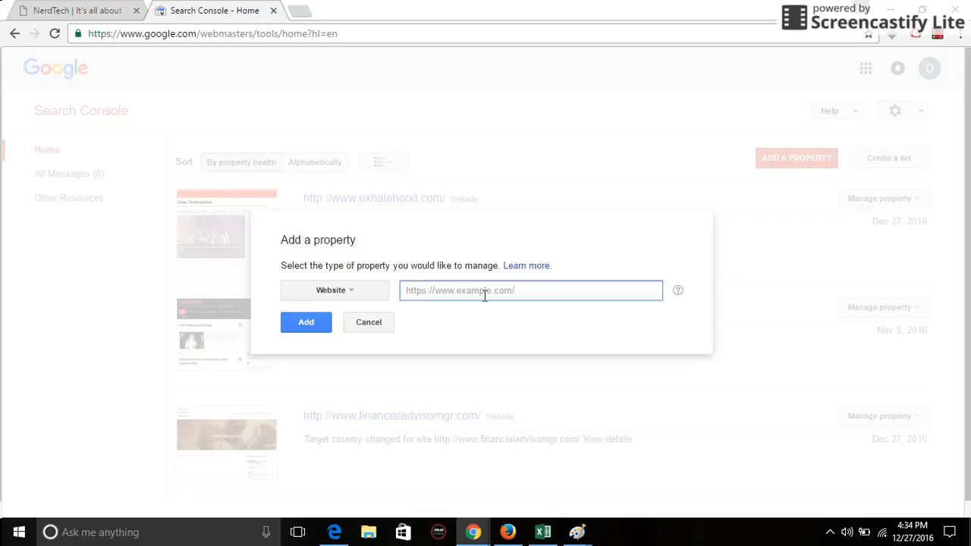
pyautogui.click(76, 10)
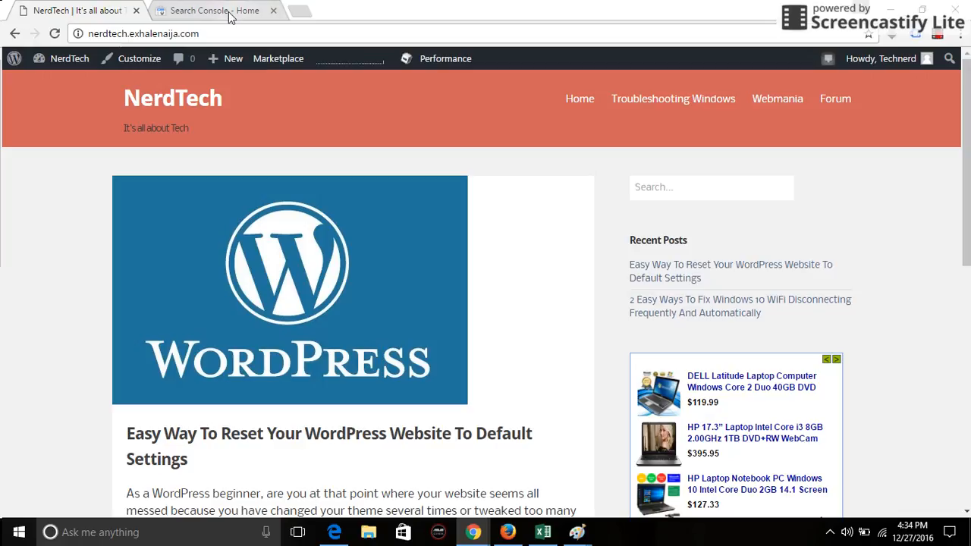
pyautogui.click(215, 9)
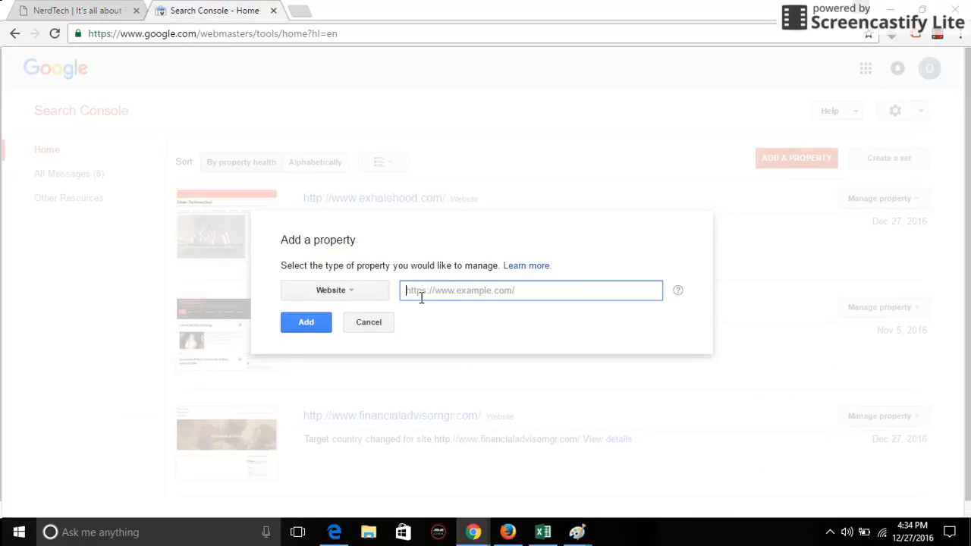
pyautogui.write('nerd')
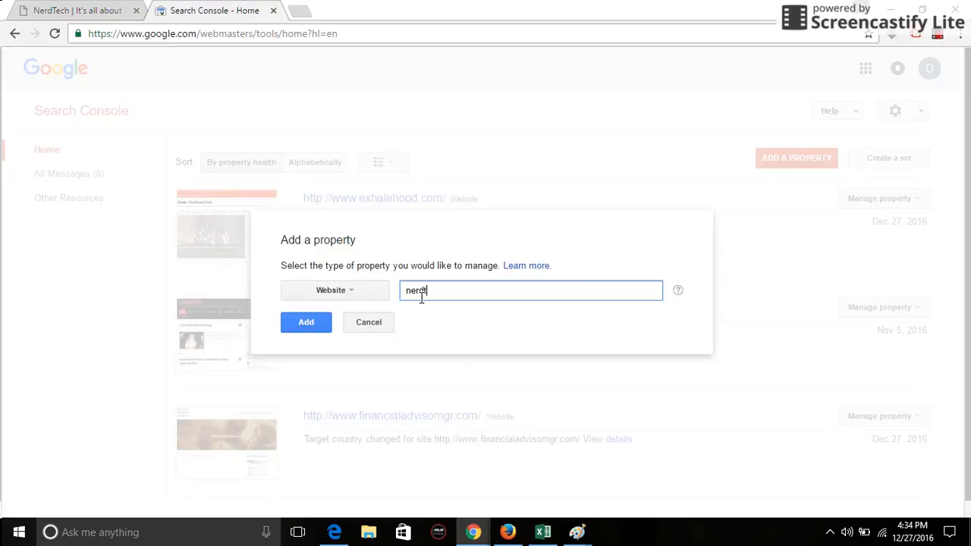
pyautogui.write('tech.exhale')
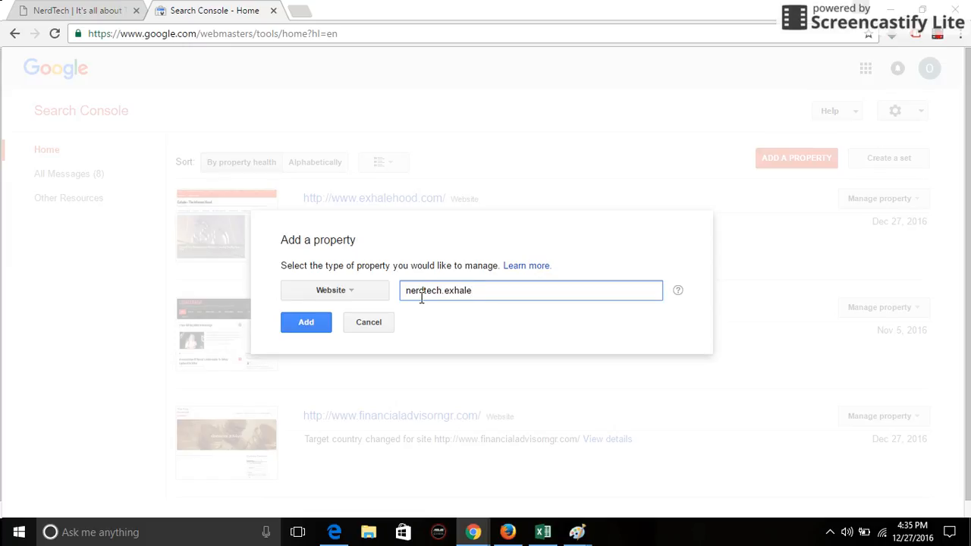
pyautogui.write('naija')
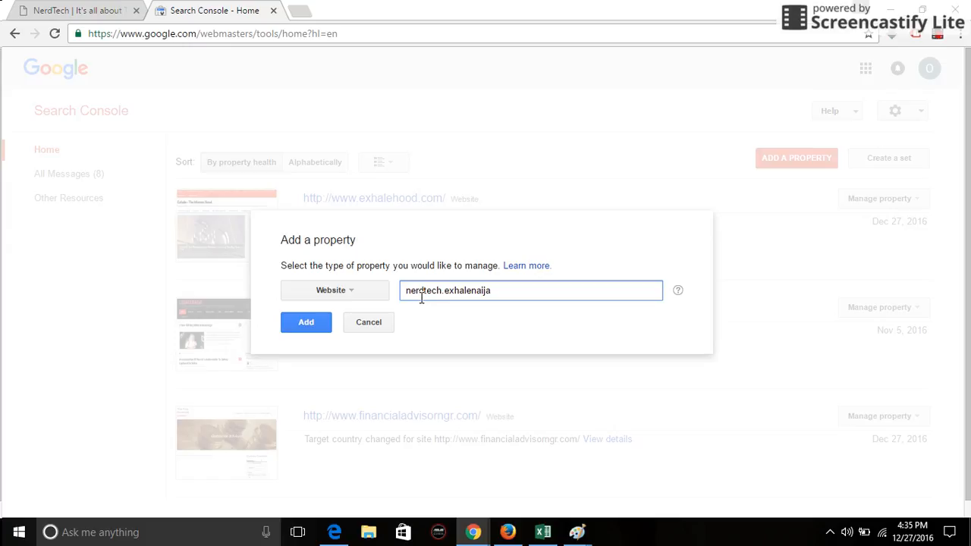
pyautogui.write('.com')
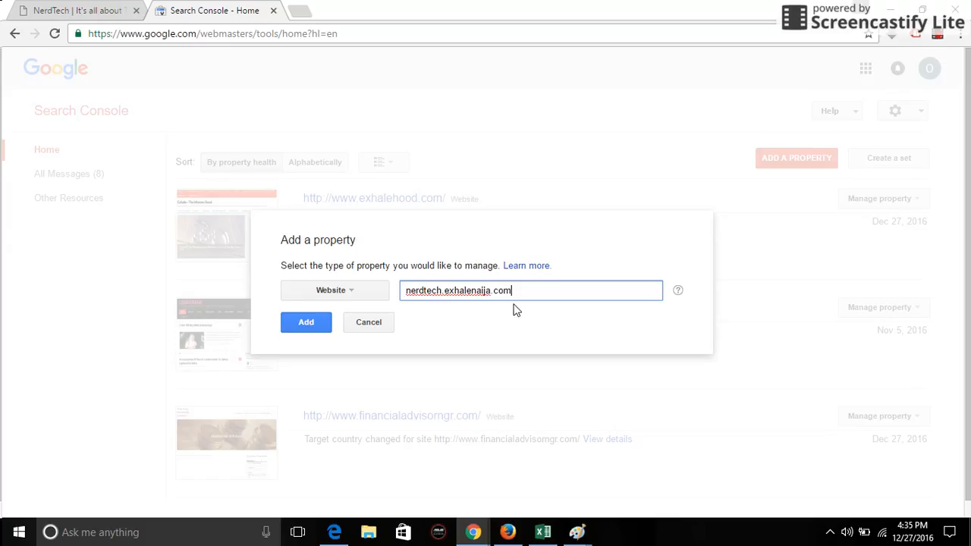
pyautogui.click(306, 322)
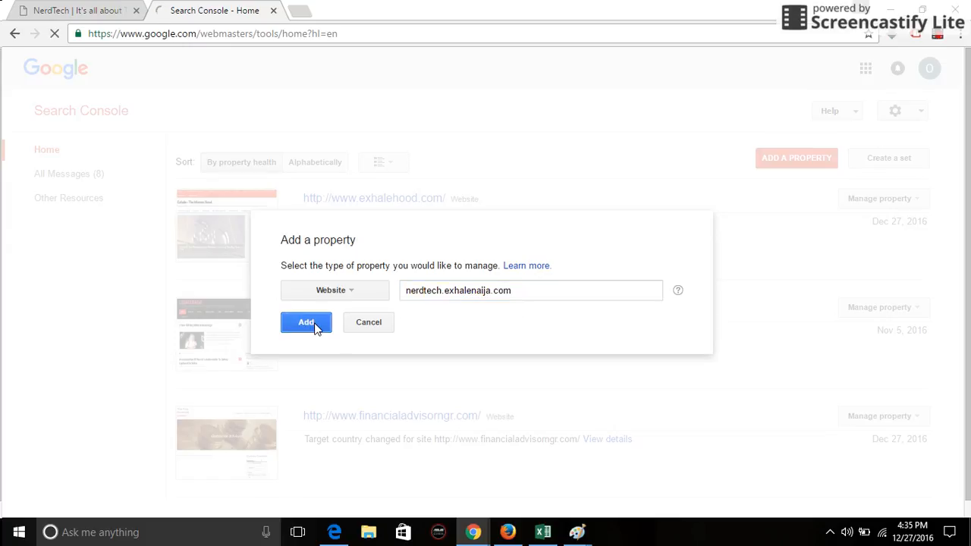
pyautogui.click(305, 321)
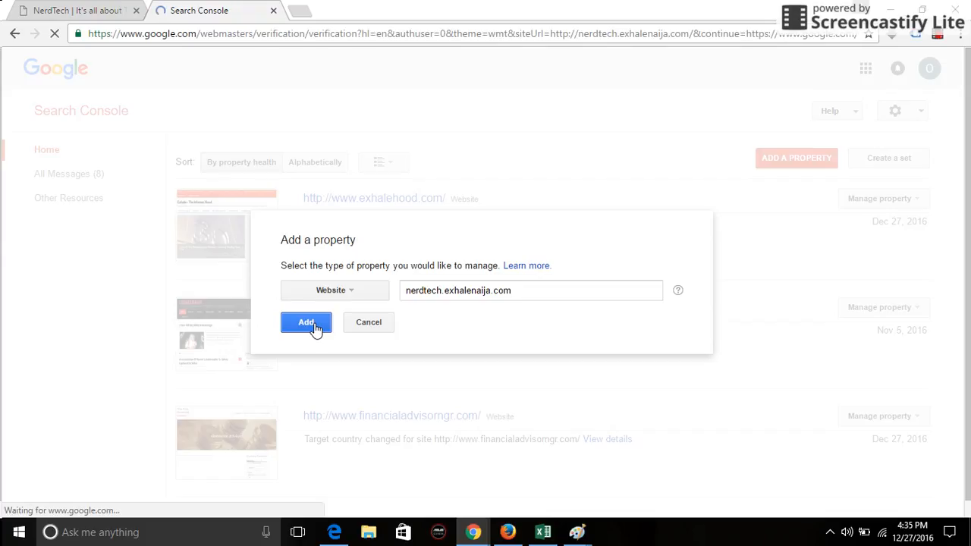
# Switch the ownership verification page to the Alternate methods tab.
pyautogui.click(305, 322)
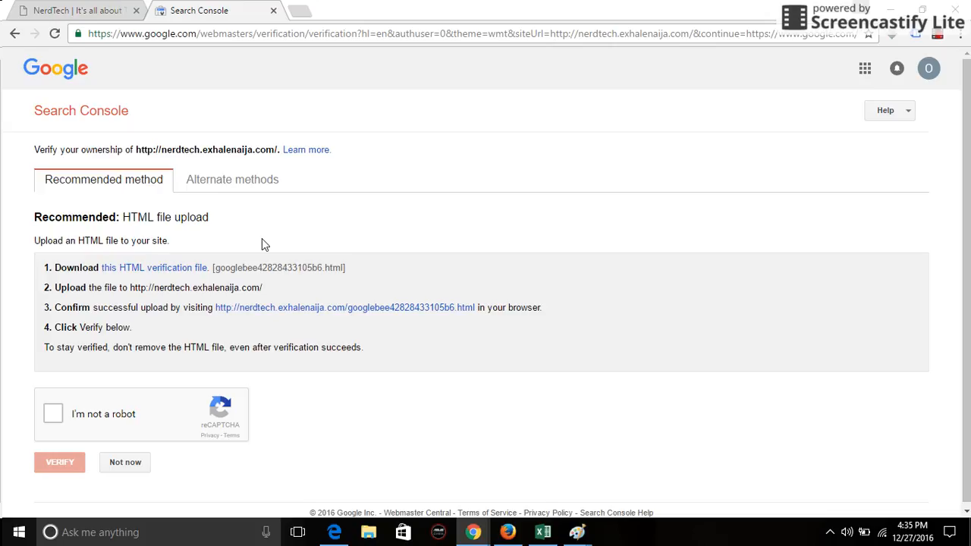
pyautogui.moveTo(68, 234)
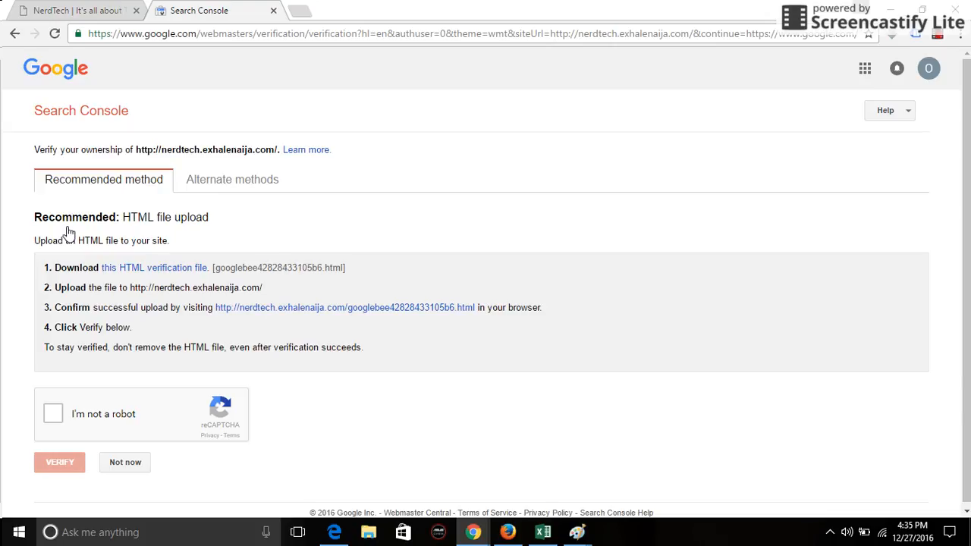
pyautogui.moveTo(181, 245)
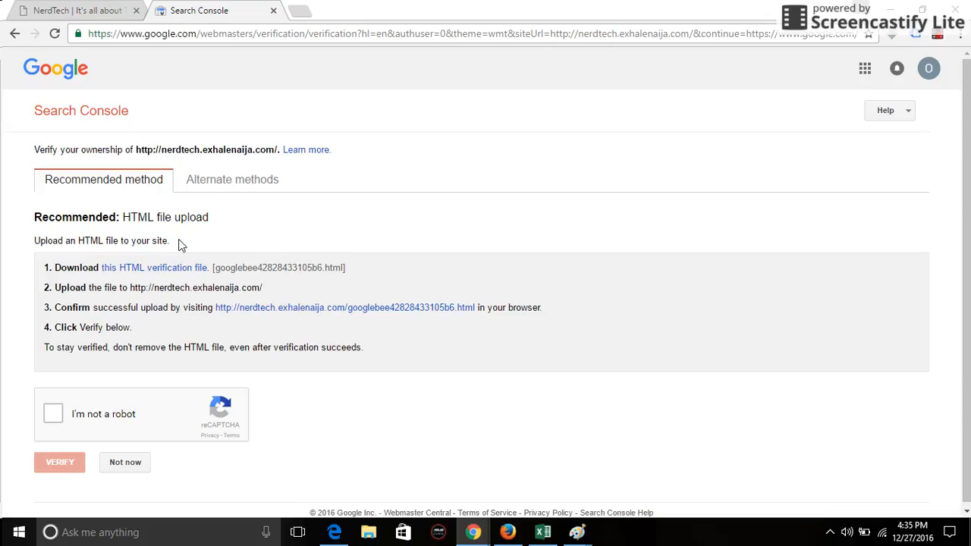
pyautogui.moveTo(205, 233)
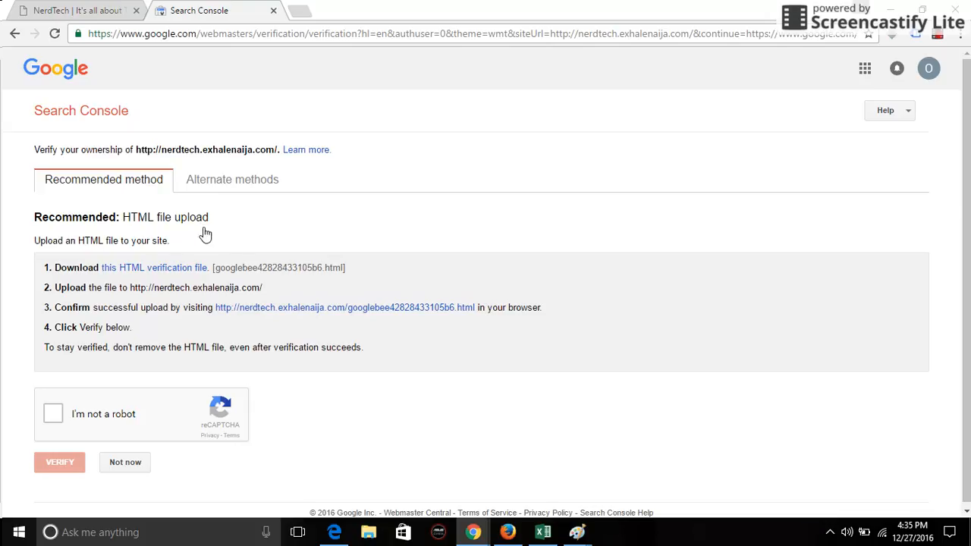
pyautogui.moveTo(240, 188)
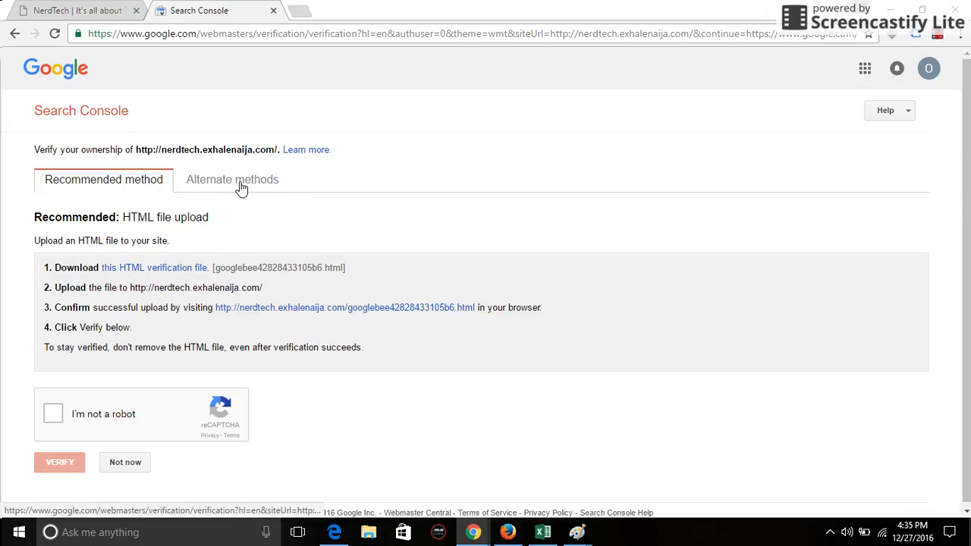
pyautogui.click(232, 179)
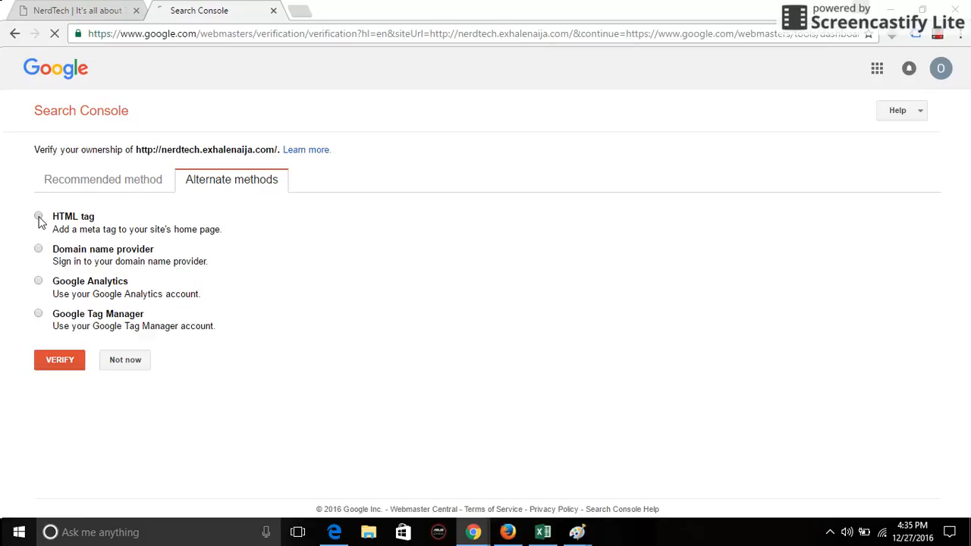
# Choose the HTML tag method to reveal the google-site-verification meta tag.
pyautogui.click(38, 216)
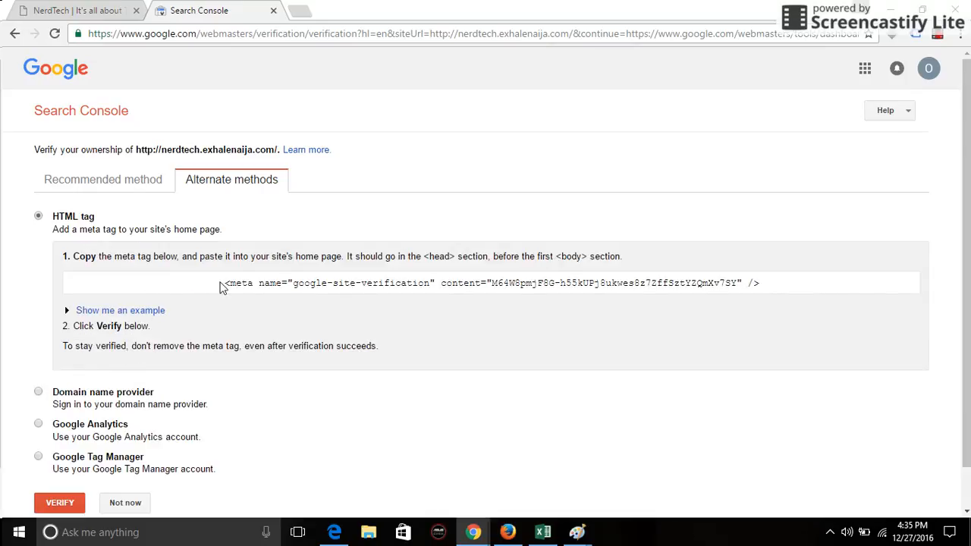
pyautogui.moveTo(210, 287)
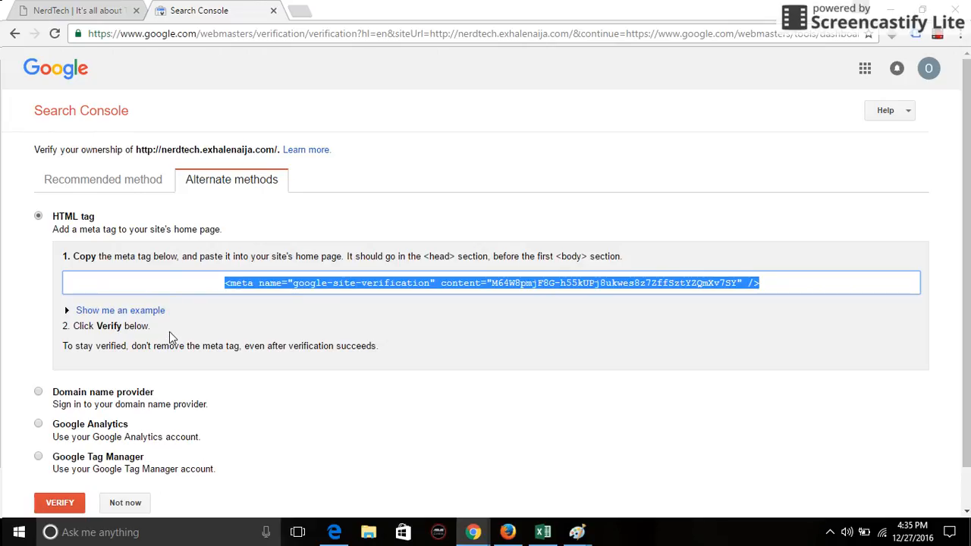
pyautogui.moveTo(425, 273)
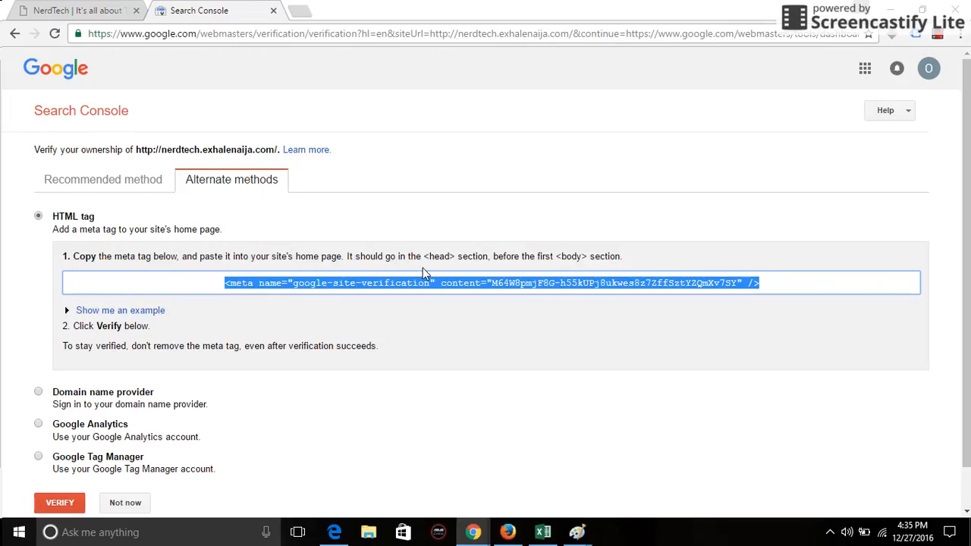
pyautogui.moveTo(508, 268)
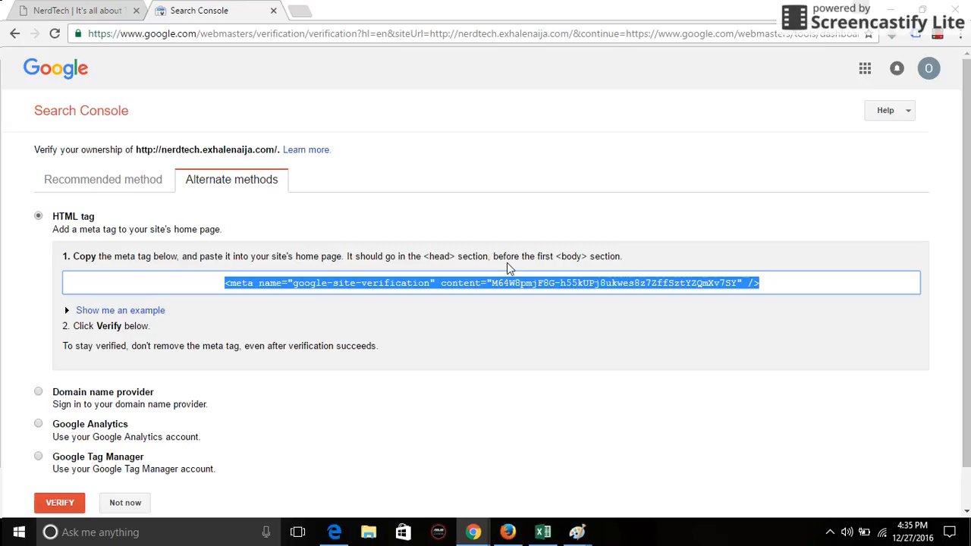
pyautogui.moveTo(534, 256)
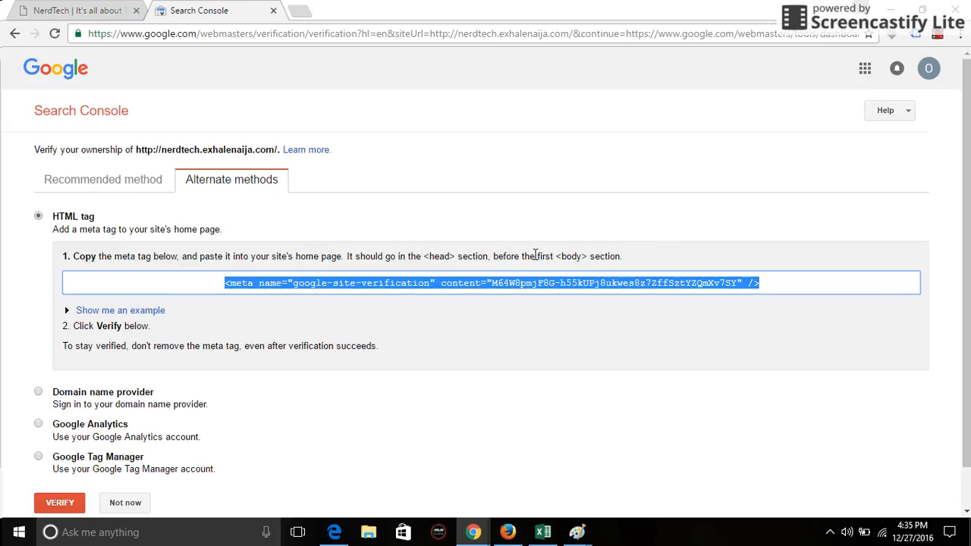
pyautogui.moveTo(624, 263)
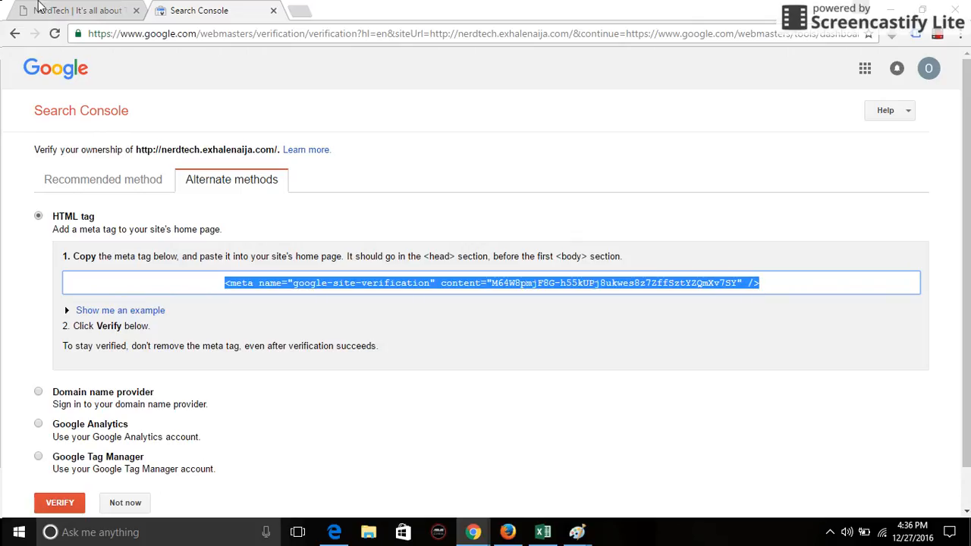
# Go from the NerdTech site to its admin dashboard and Appearance > Editor.
pyautogui.click(76, 10)
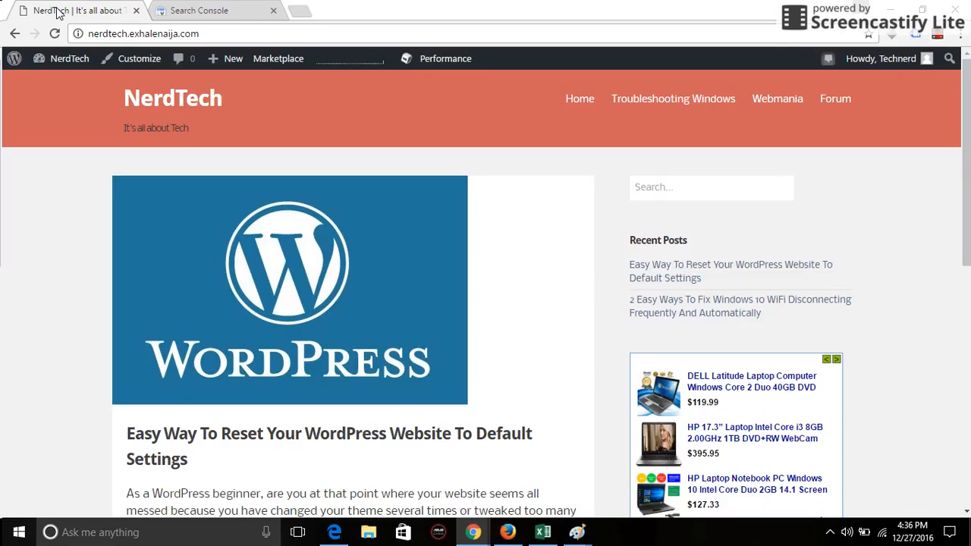
pyautogui.moveTo(69, 59)
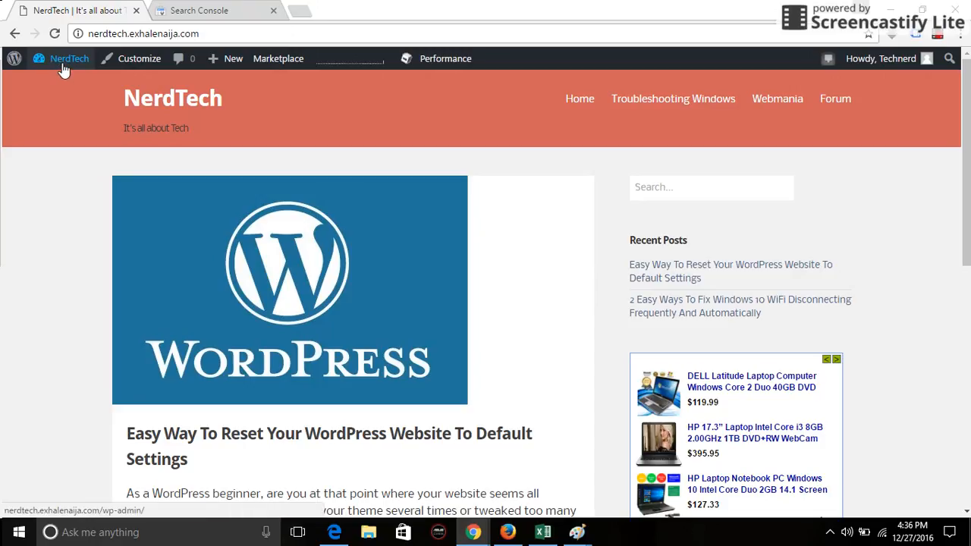
pyautogui.moveTo(65, 69)
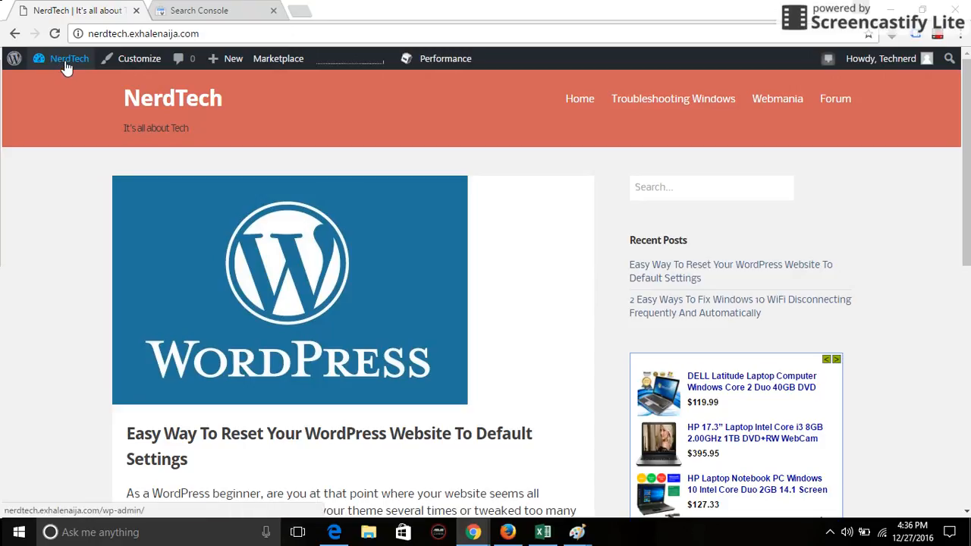
pyautogui.click(69, 58)
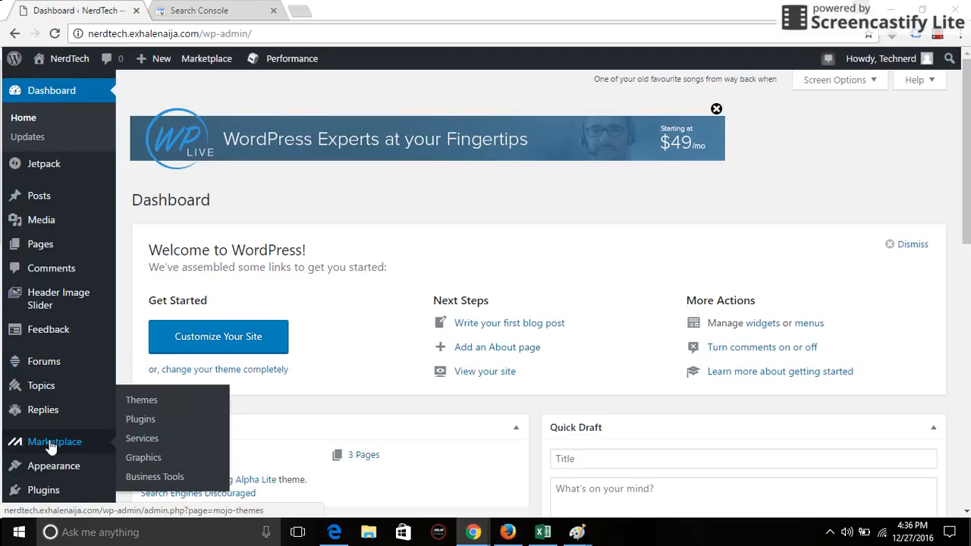
pyautogui.moveTo(53, 466)
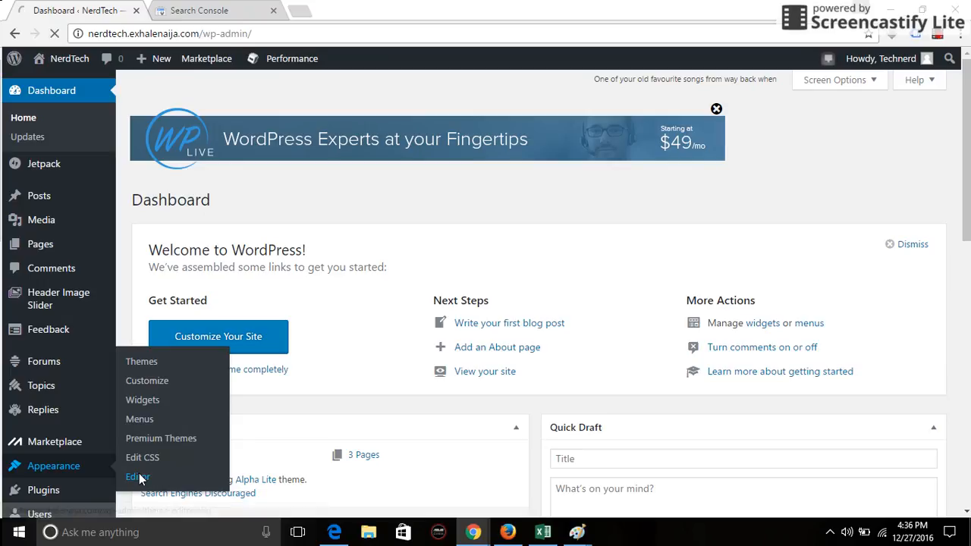
pyautogui.click(137, 477)
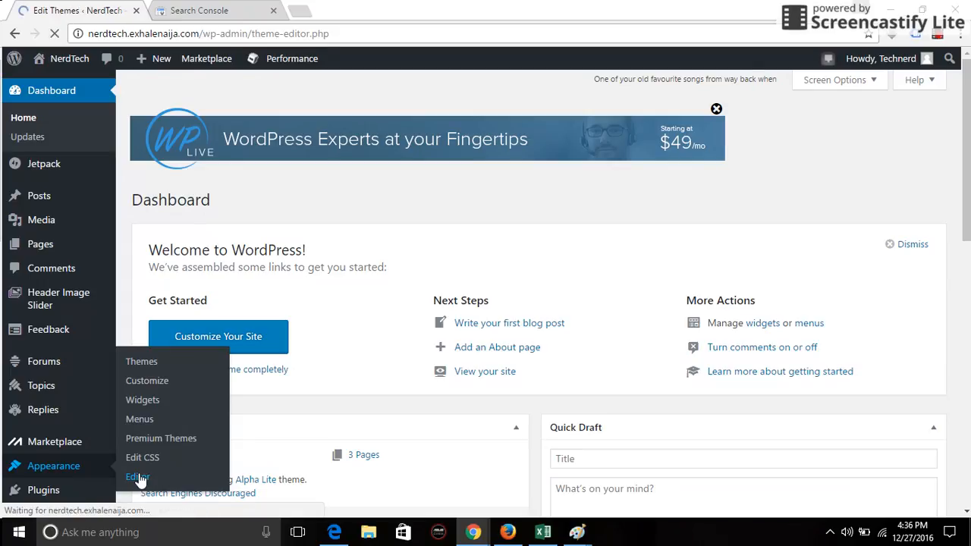
pyautogui.click(137, 476)
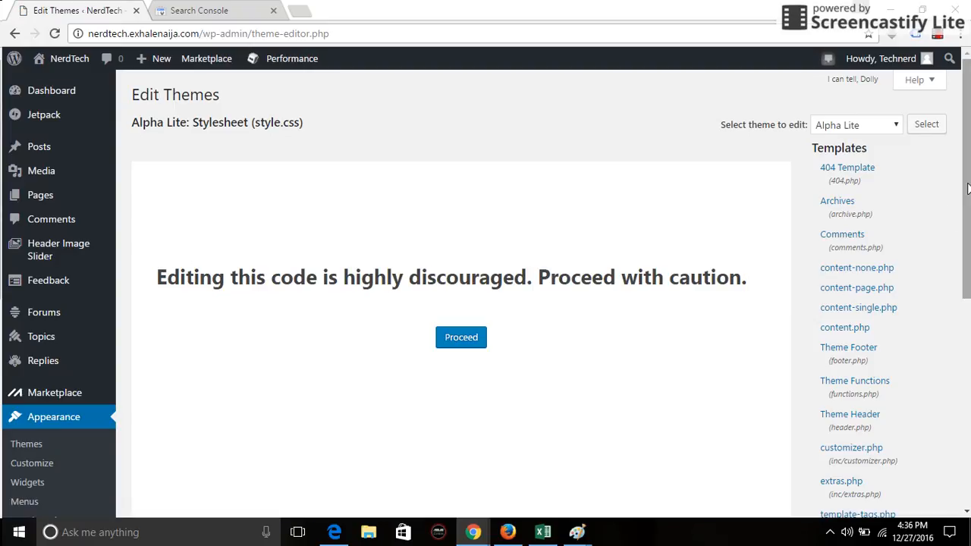
pyautogui.moveTo(677, 325)
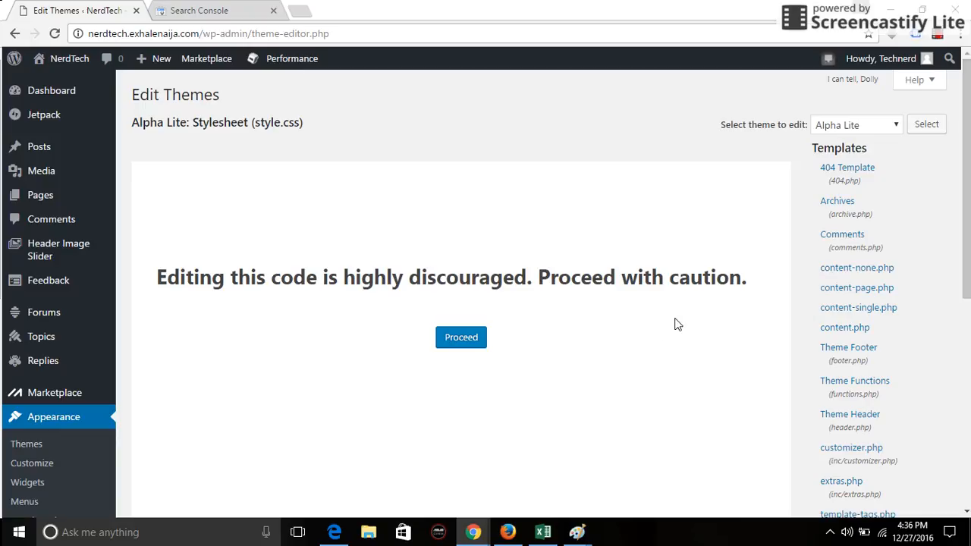
pyautogui.moveTo(649, 328)
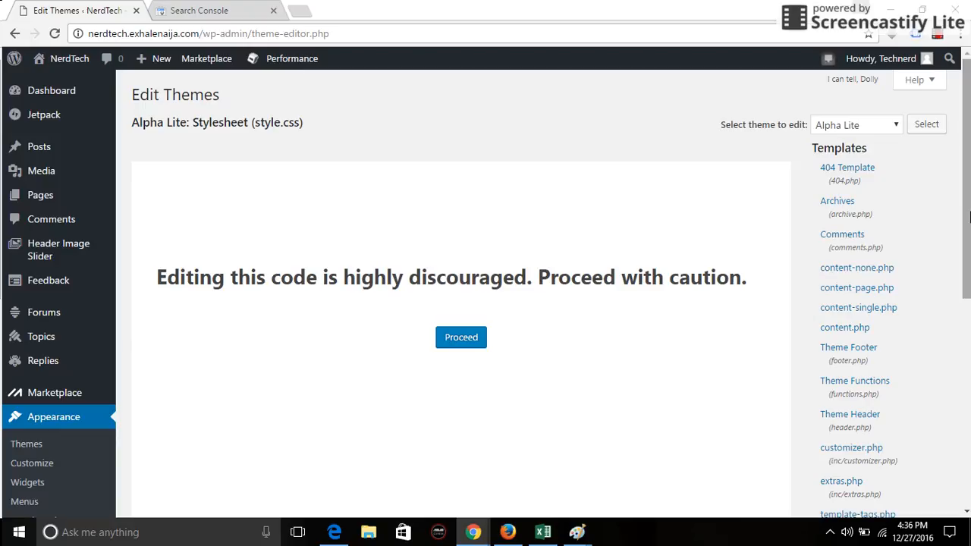
pyautogui.moveTo(734, 362)
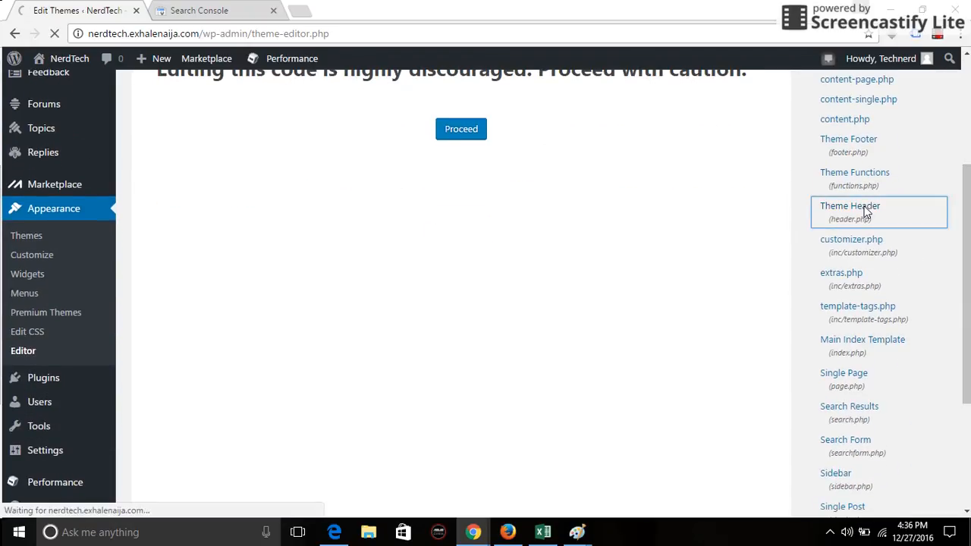
# Open Alpha Lite's Theme Header (header.php) and proceed past the caution notice.
pyautogui.click(850, 205)
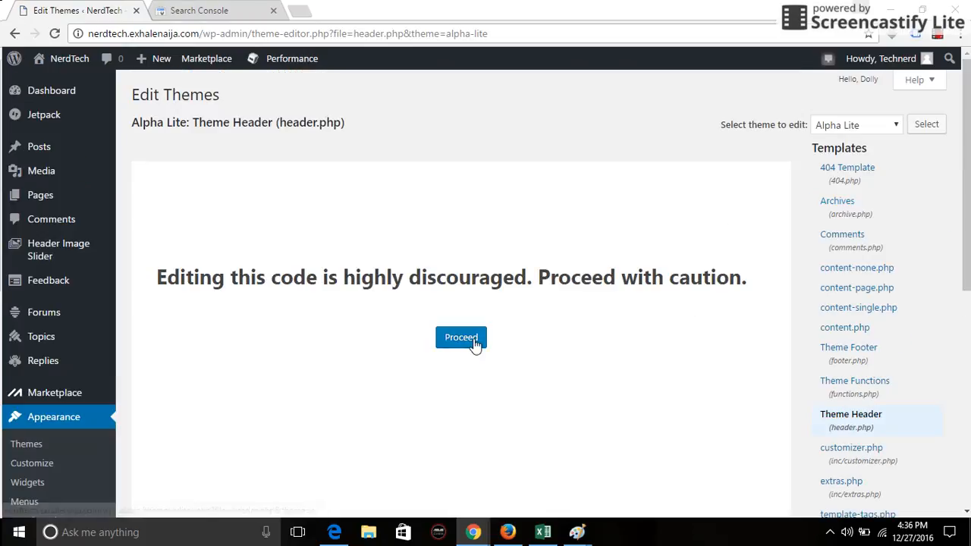
pyautogui.click(460, 338)
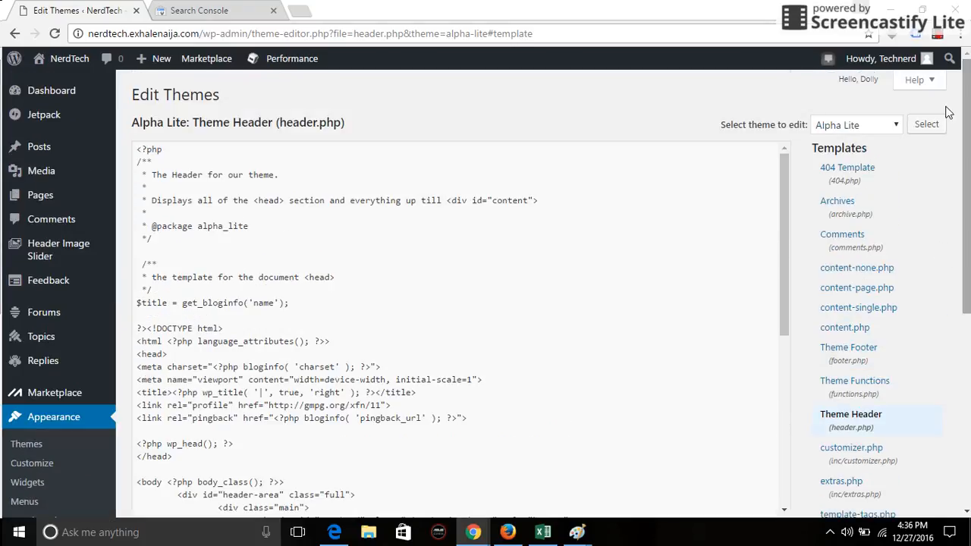
pyautogui.moveTo(214, 163)
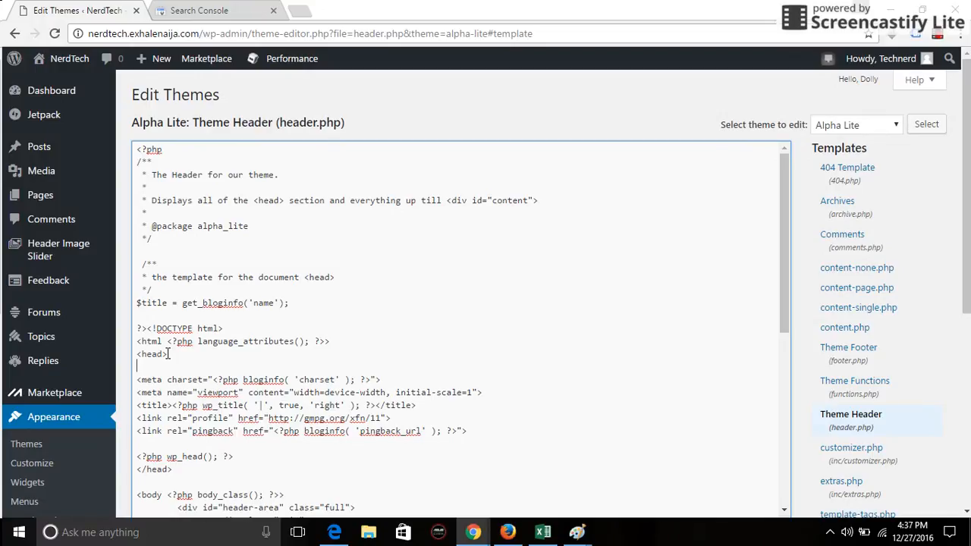
# Paste the google-site-verification meta tag into header.php's head section.
pyautogui.write('<meta name="google-site-verification" content="M64W8pmjF8G-h55kUPj8ukwes8z7ZffSztYZQmXv7SY" />')
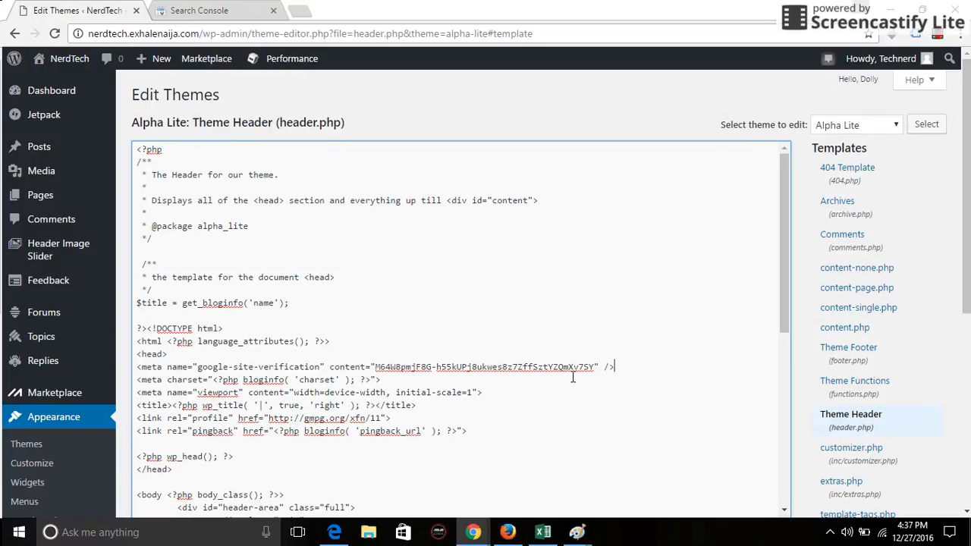
pyautogui.moveTo(591, 340)
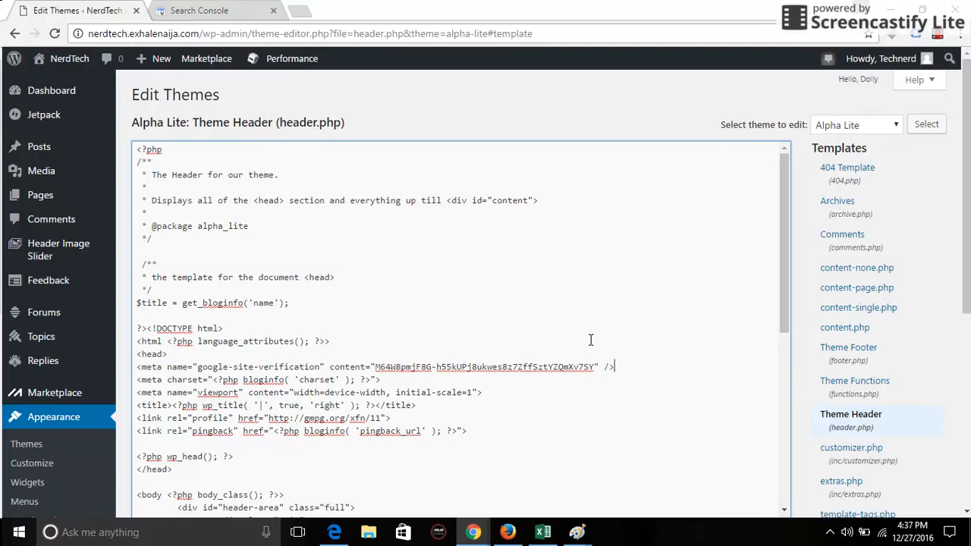
pyautogui.scroll(-3)
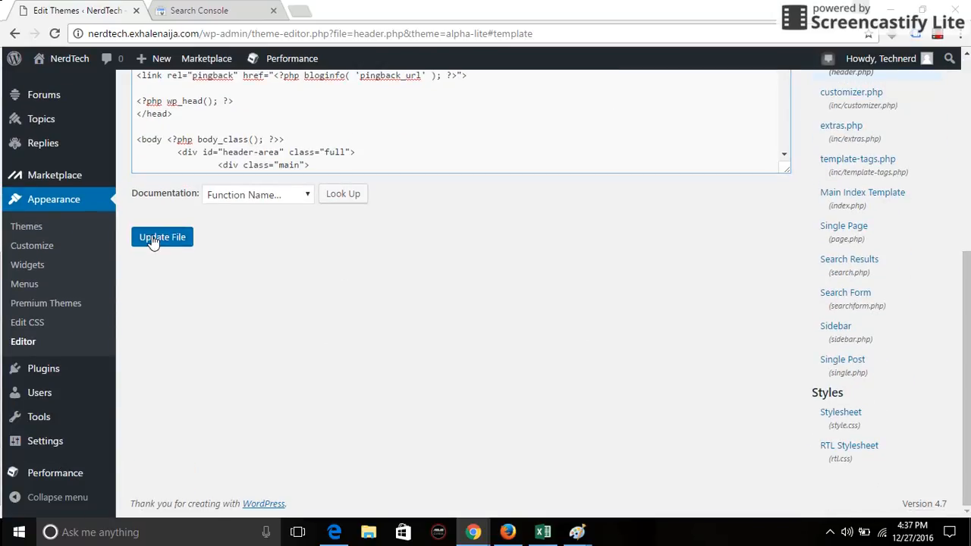
# Save header.php and check the meta tag sits just below the opening <head> tag.
pyautogui.click(161, 237)
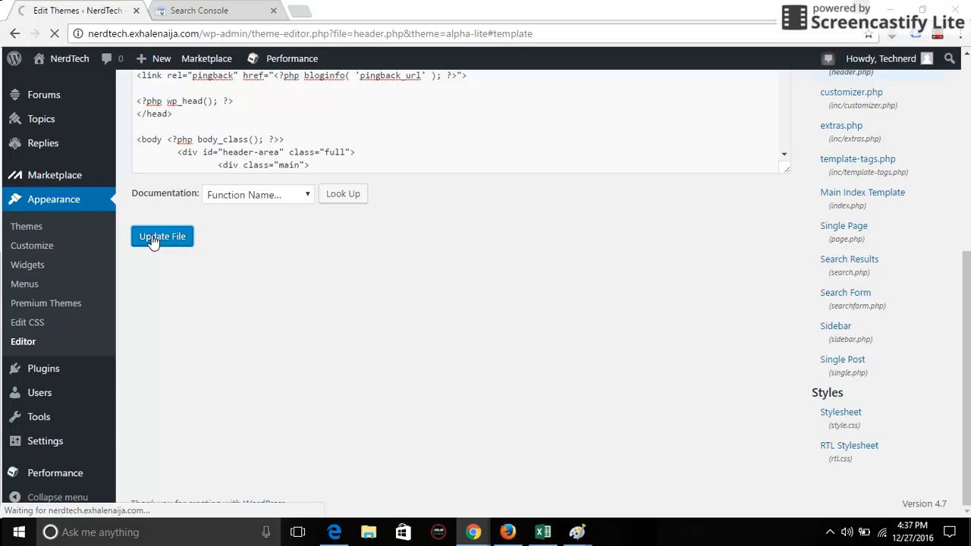
pyautogui.click(162, 236)
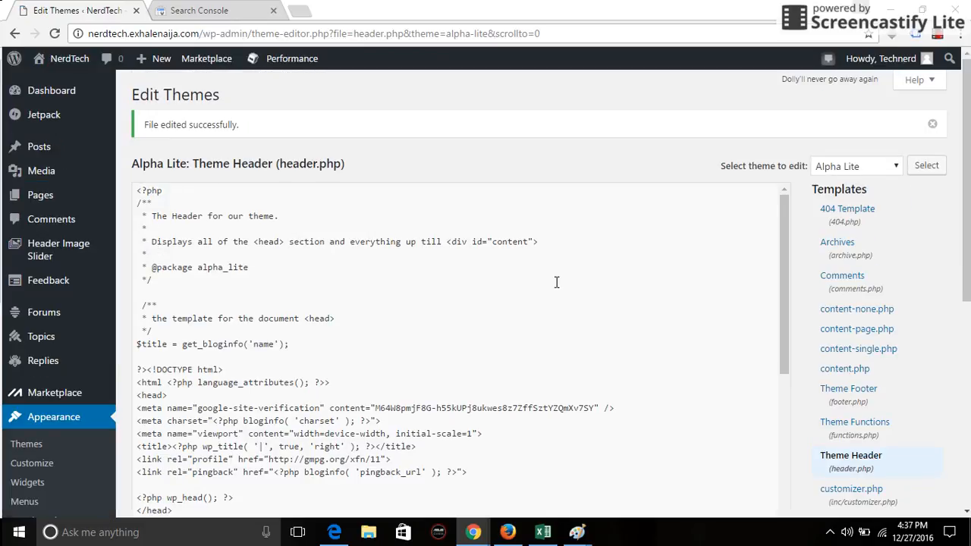
pyautogui.moveTo(480, 331)
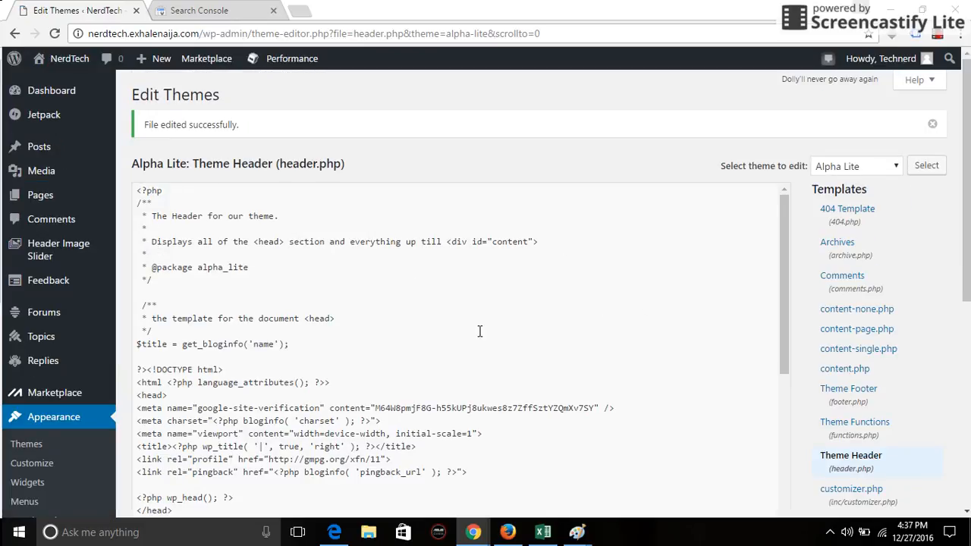
pyautogui.moveTo(412, 301)
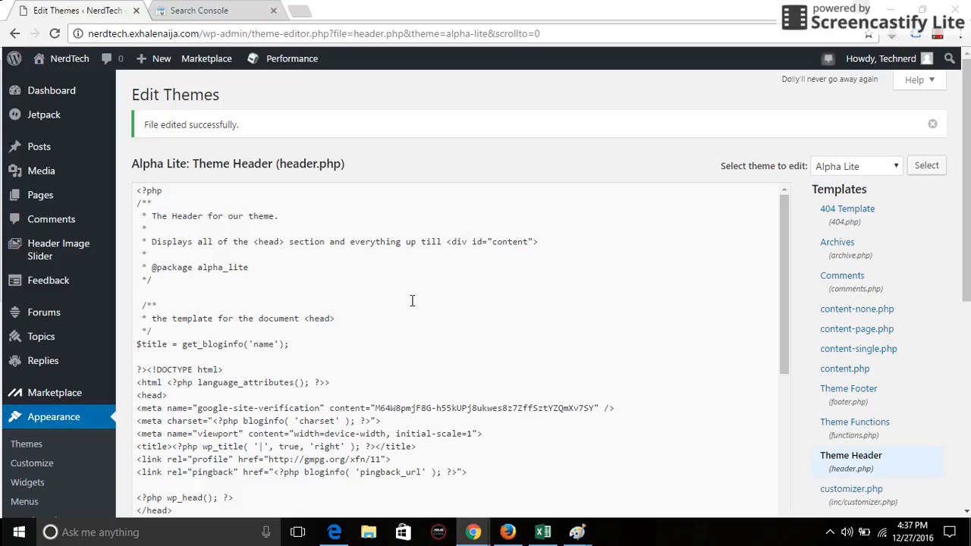
pyautogui.moveTo(616, 375)
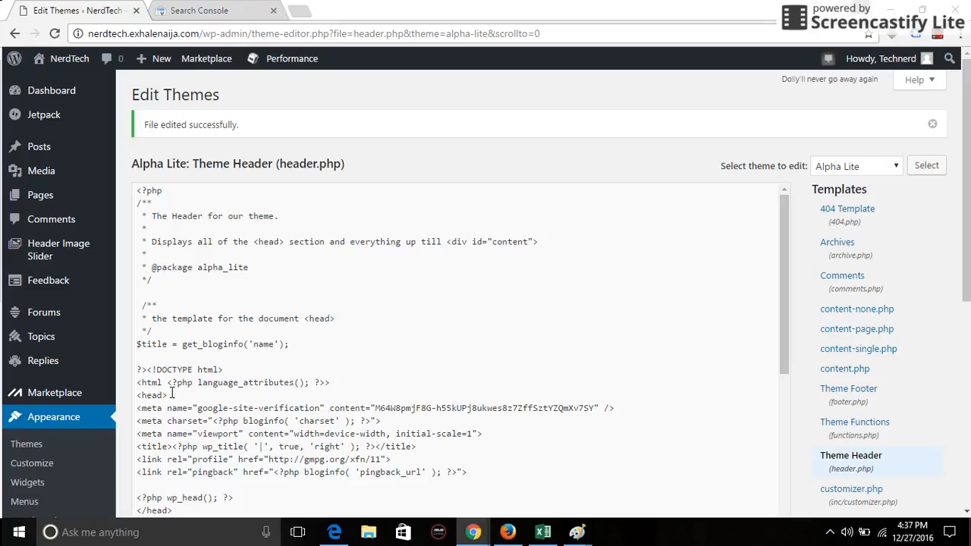
pyautogui.doubleClick(150, 395)
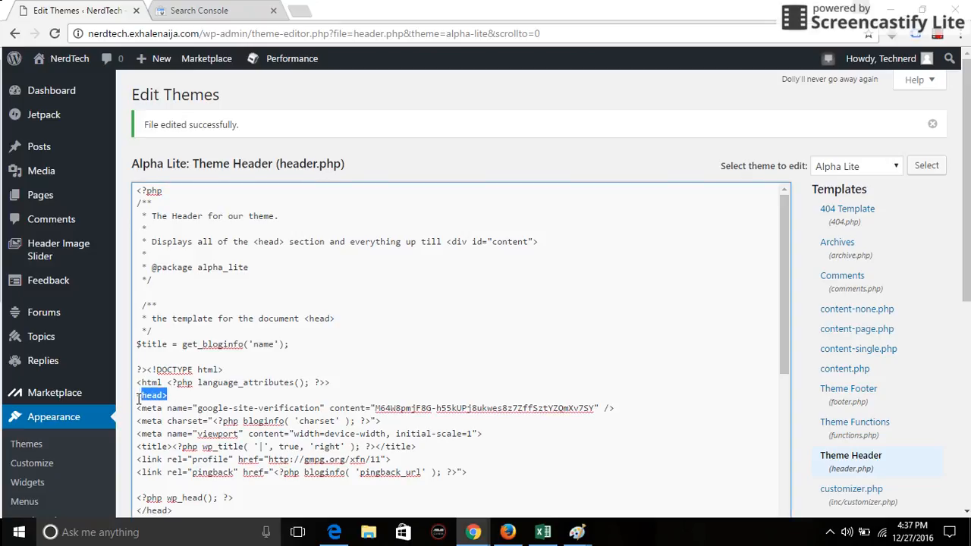
pyautogui.click(170, 395)
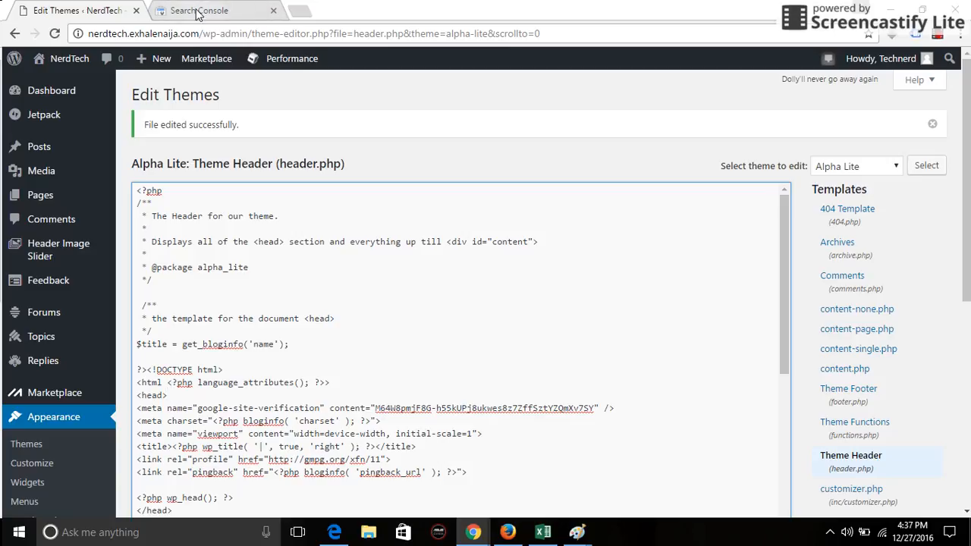
# Return to Search Console and run VERIFY for the HTML tag method.
pyautogui.click(199, 10)
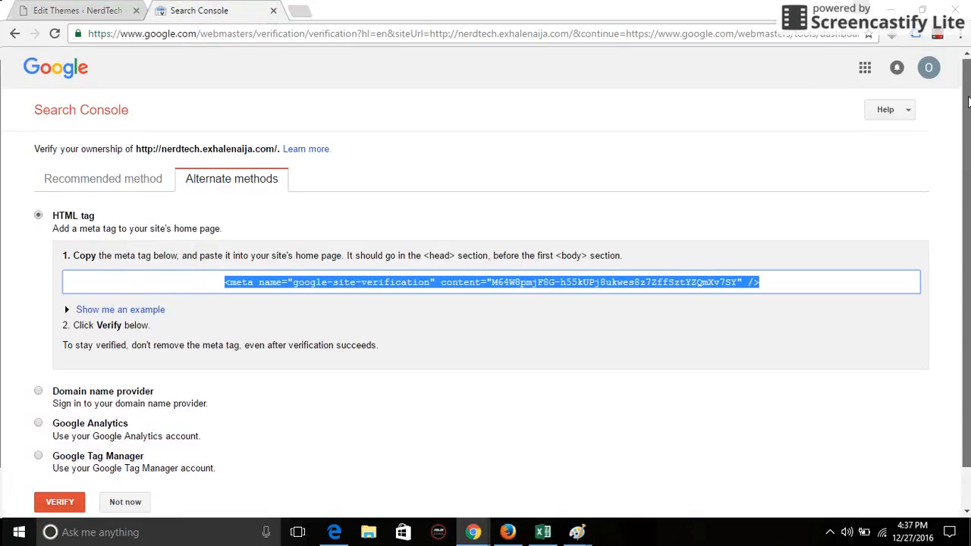
pyautogui.scroll(-3)
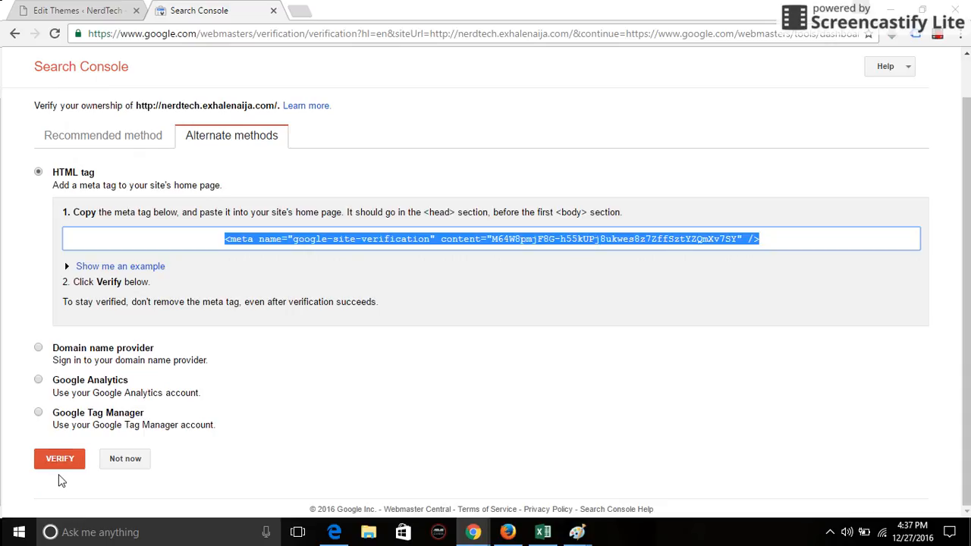
pyautogui.click(59, 458)
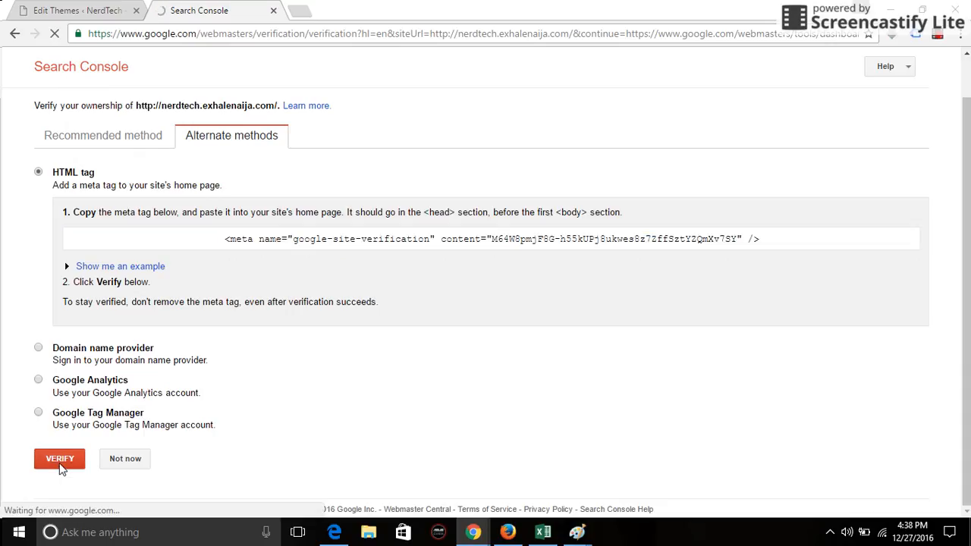
pyautogui.click(59, 458)
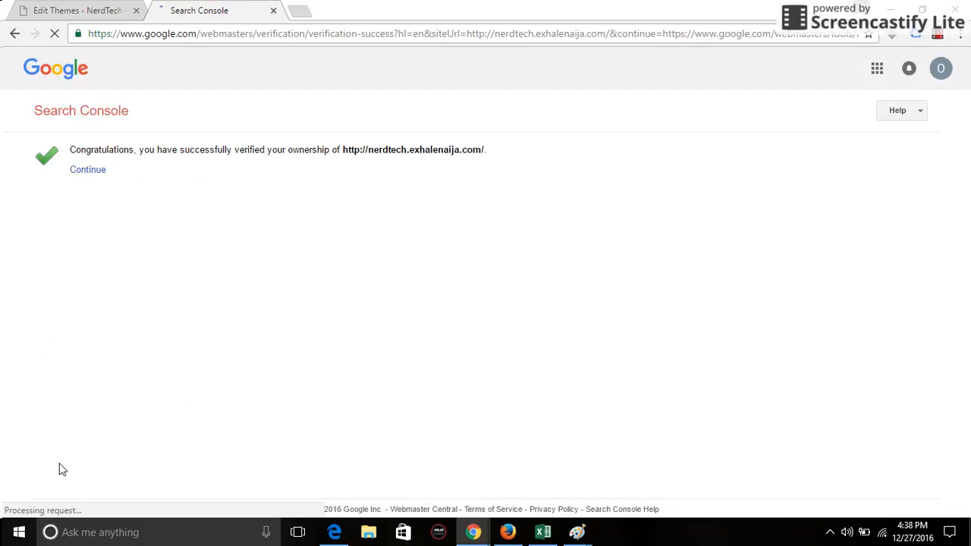
pyautogui.click(88, 169)
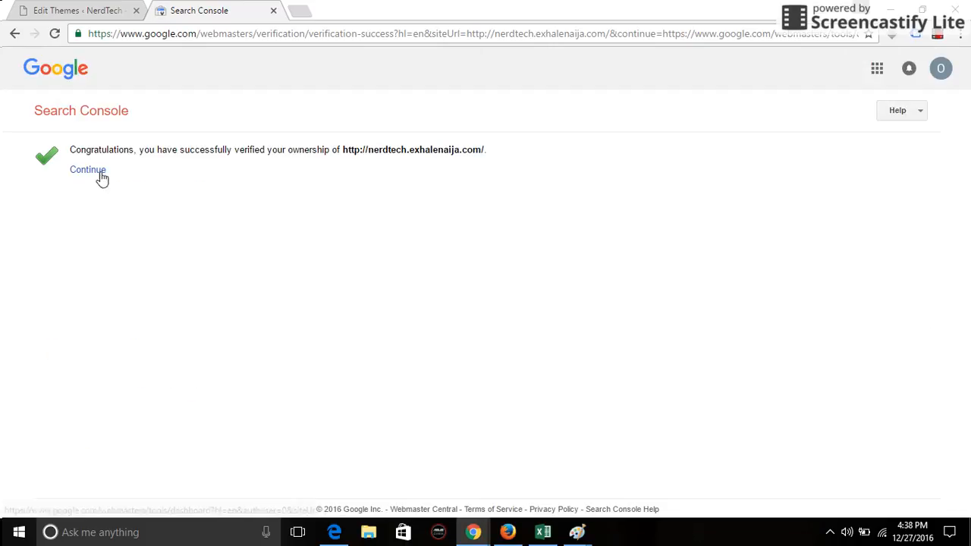
pyautogui.moveTo(111, 184)
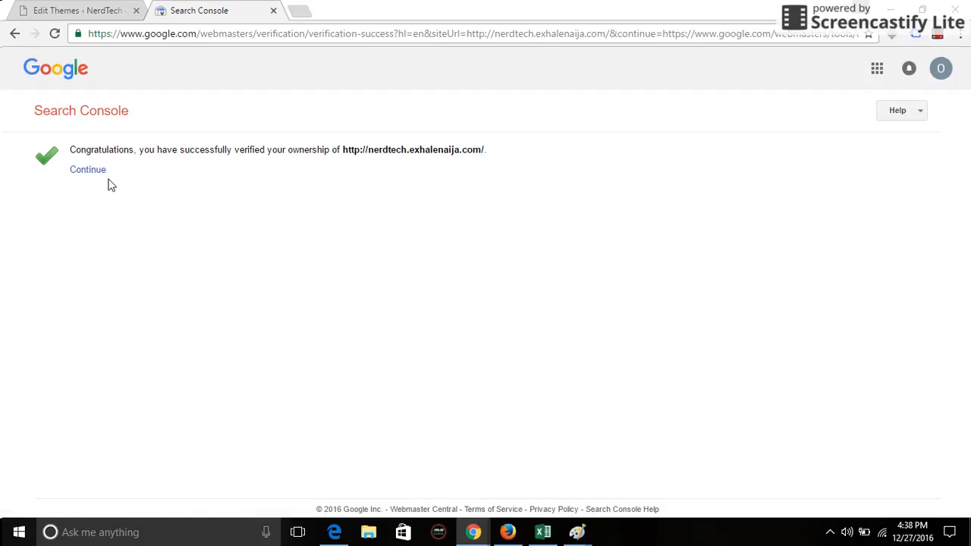
pyautogui.moveTo(88, 169)
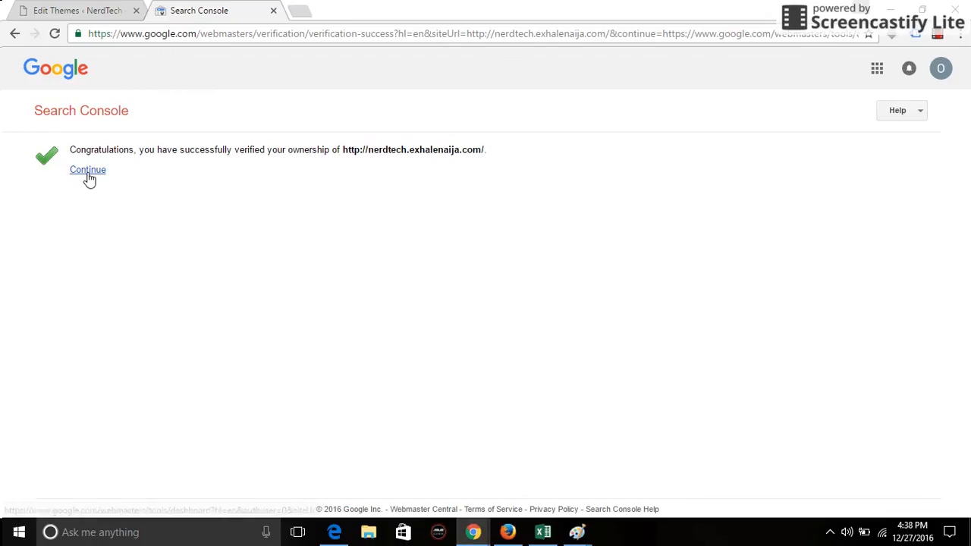
# Continue from the verification success page to the nerdtech.exhalenaija.com property dashboard.
pyautogui.click(88, 169)
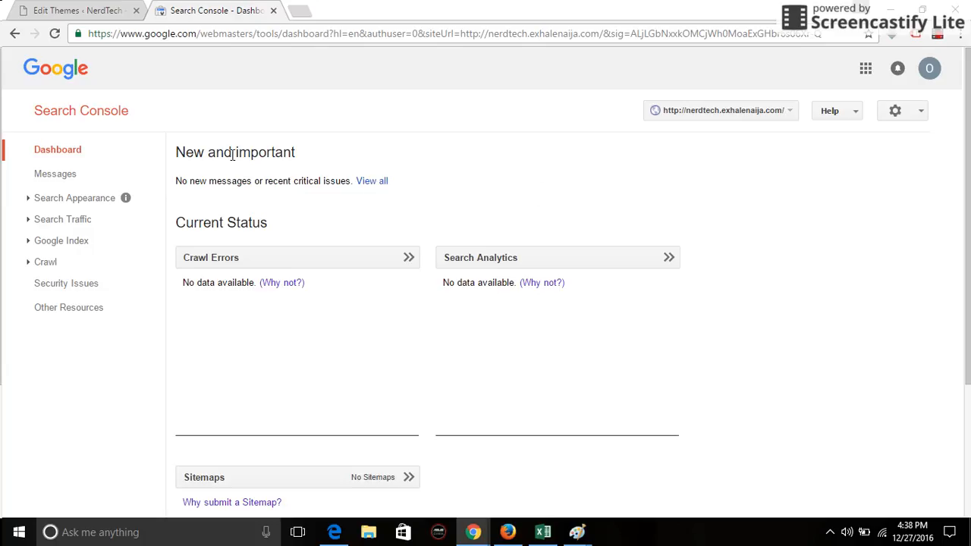
pyautogui.moveTo(98, 173)
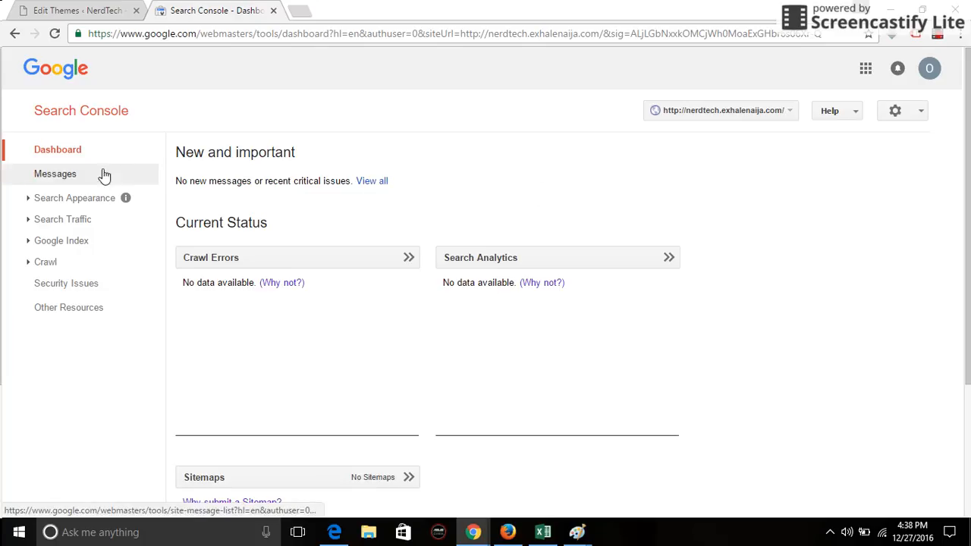
pyautogui.moveTo(75, 198)
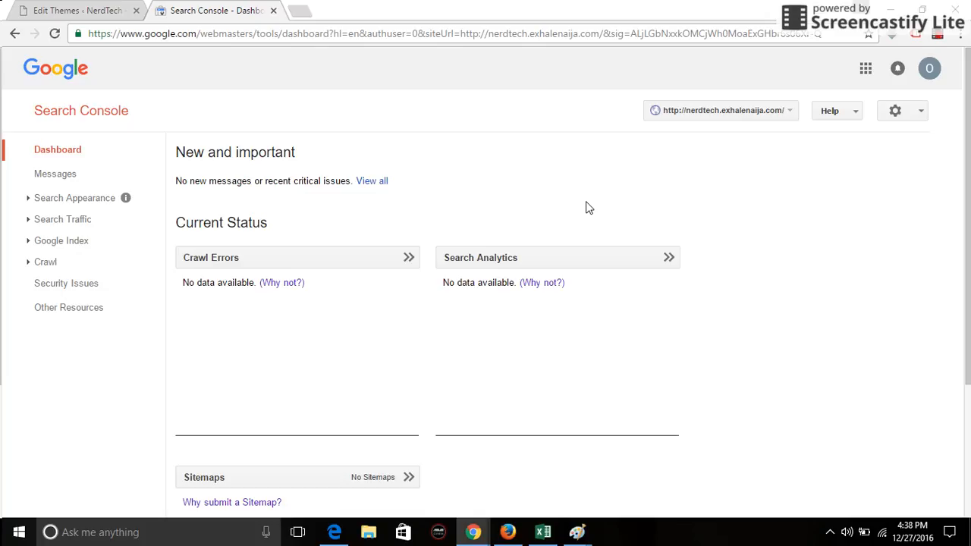
pyautogui.moveTo(806, 255)
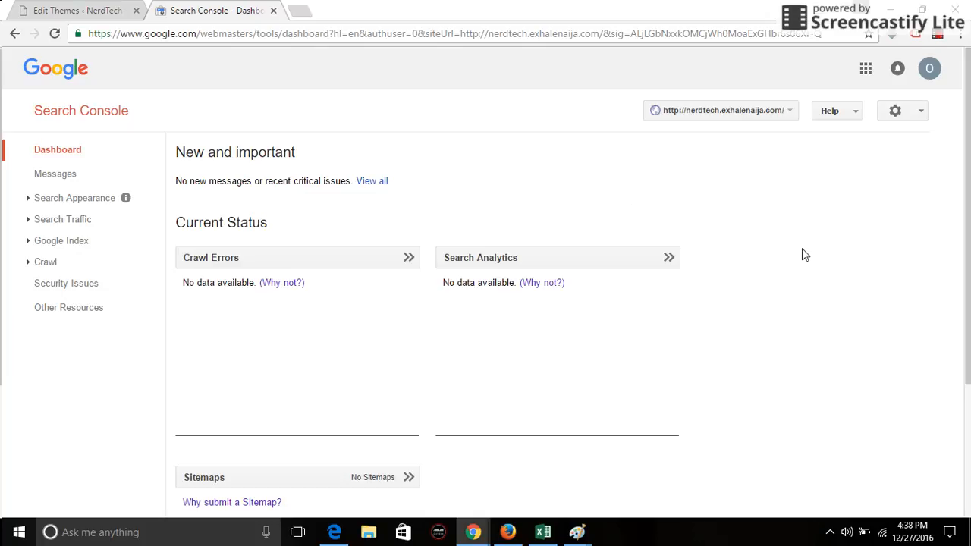
pyautogui.moveTo(565, 210)
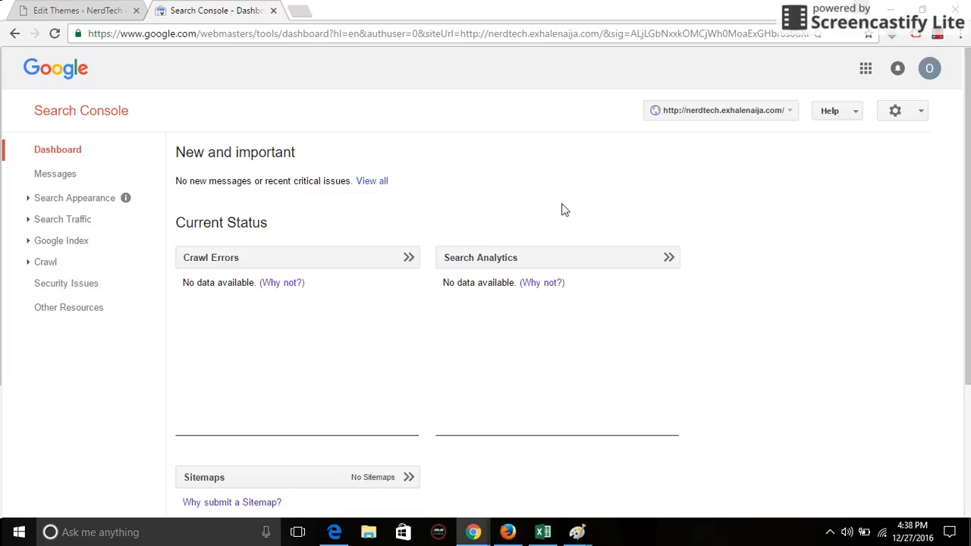
pyautogui.moveTo(713, 222)
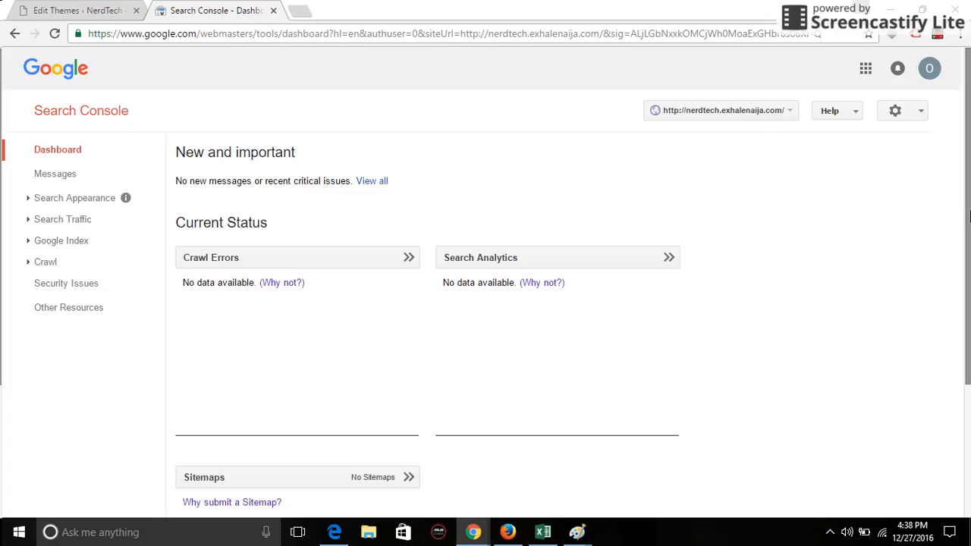
pyautogui.moveTo(604, 338)
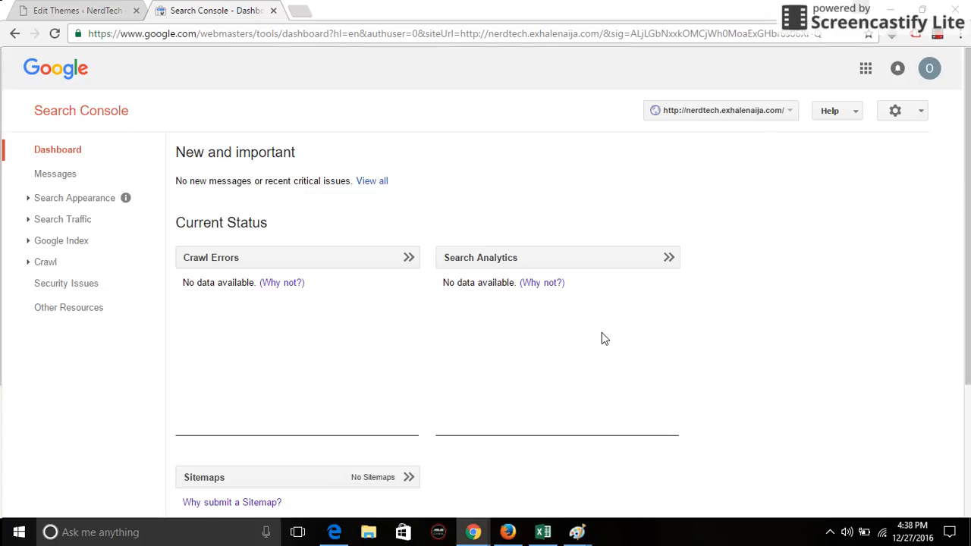